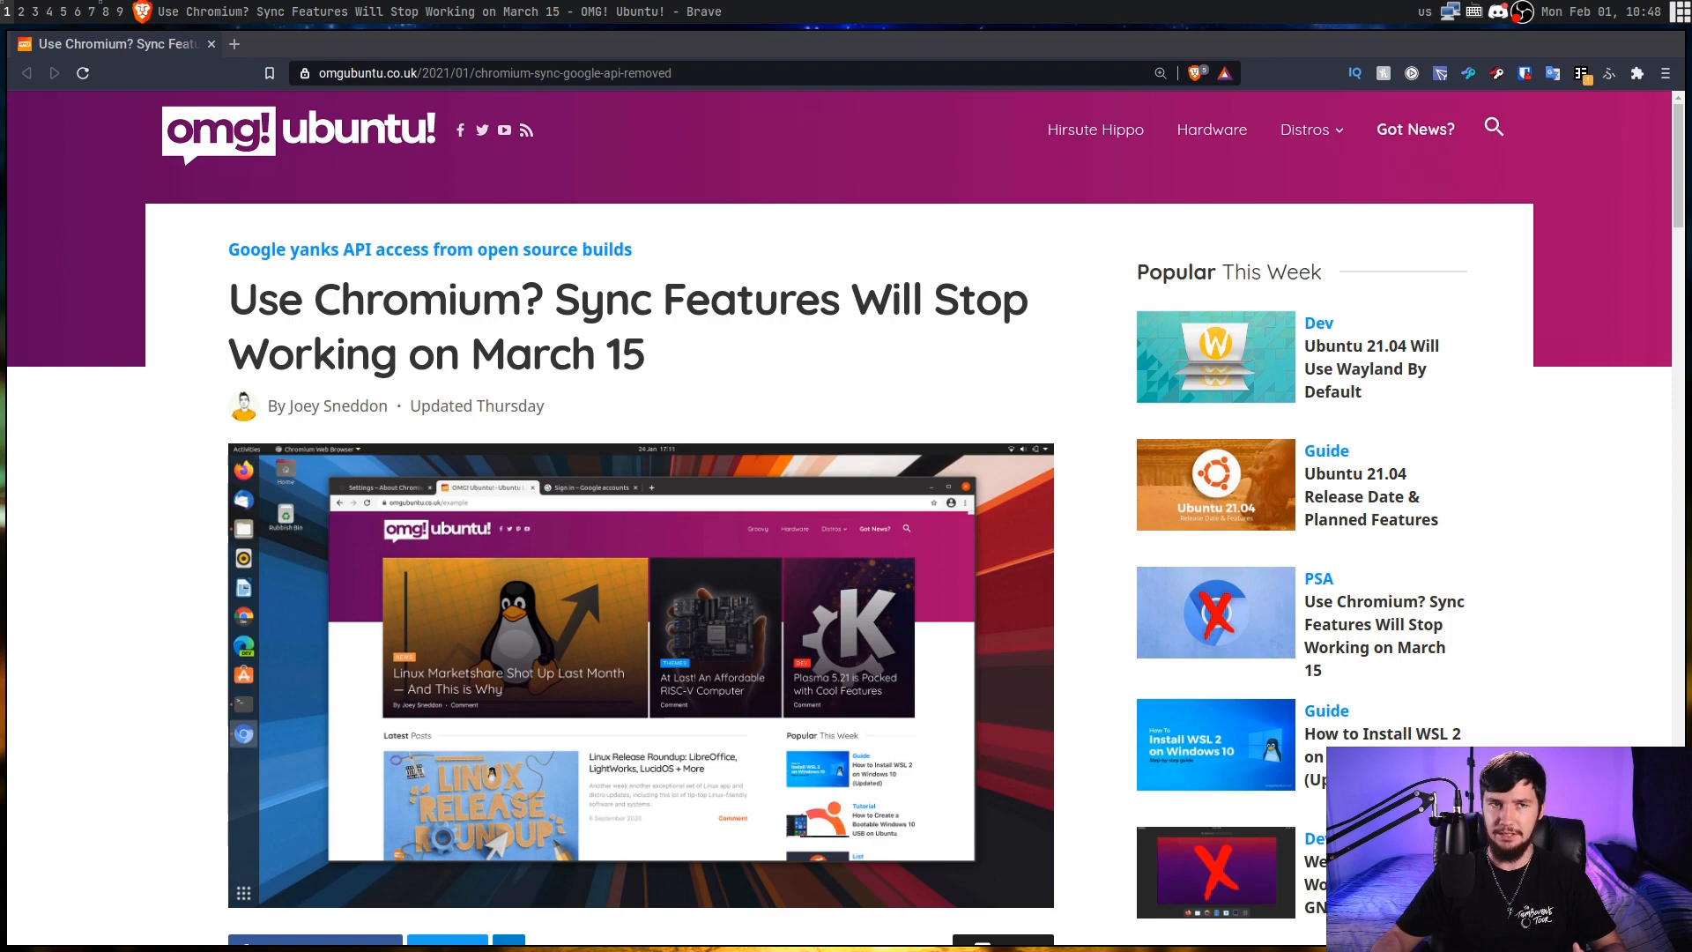
Scroll the OMG! Ubuntu! article down to the bulleted list of APIs being cut from Chromium
{"action": "scroll", "scroll_direction": "down", "scroll_amount": 3}
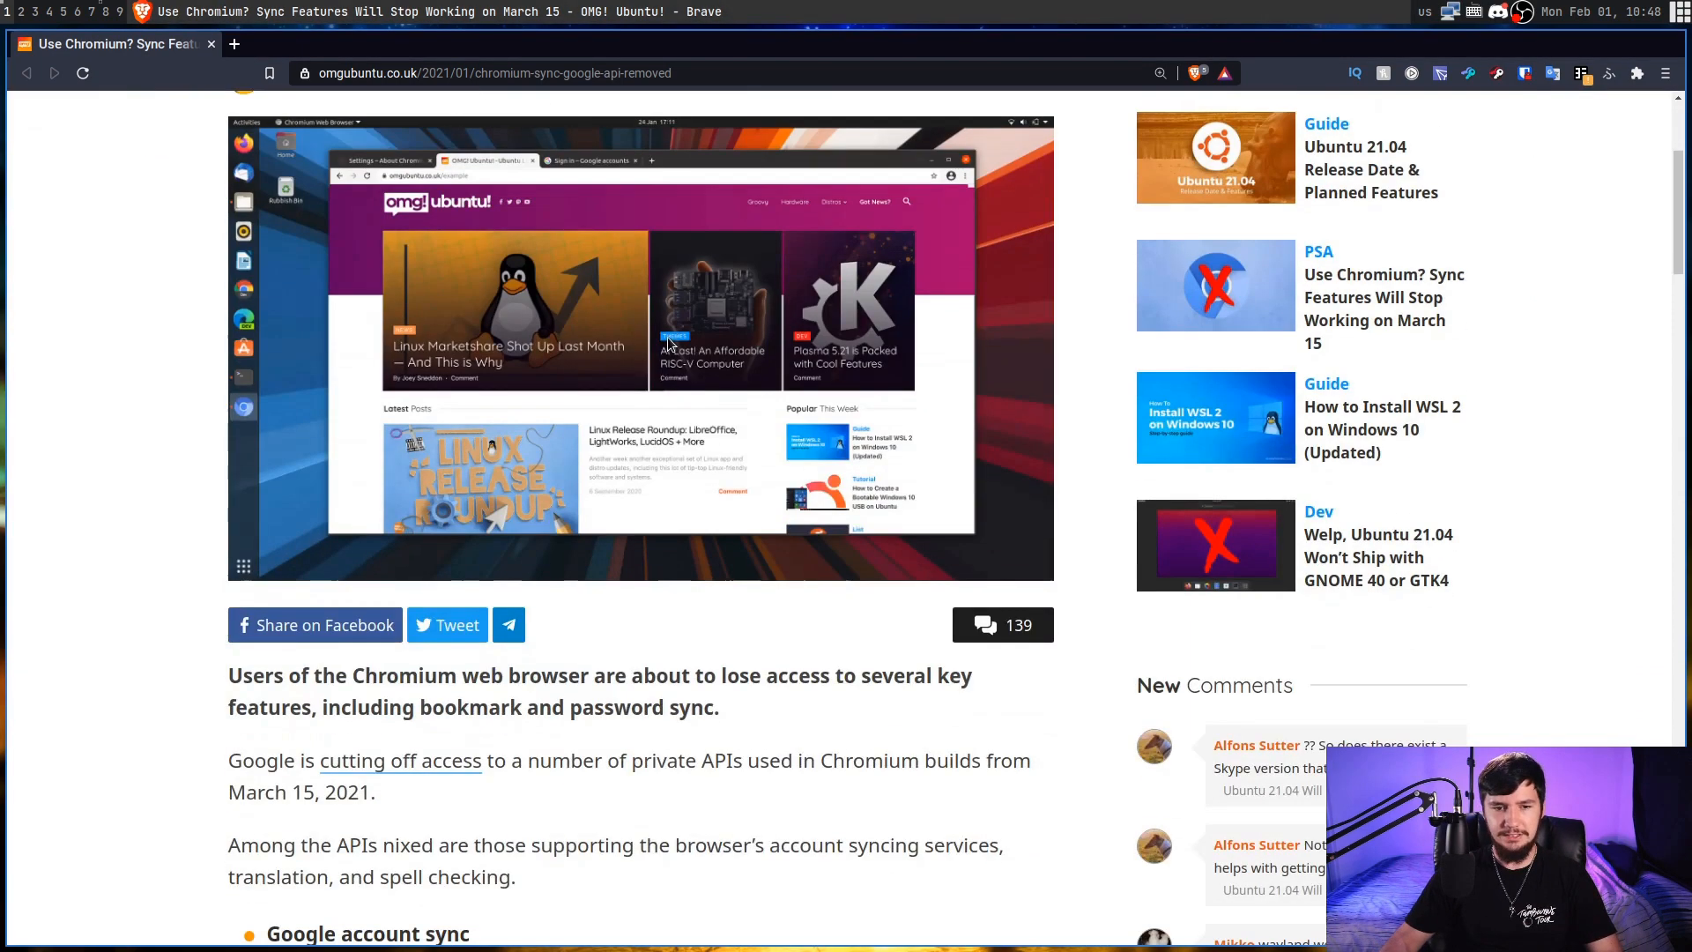
{"action": "scroll", "scroll_direction": "down", "scroll_amount": 3}
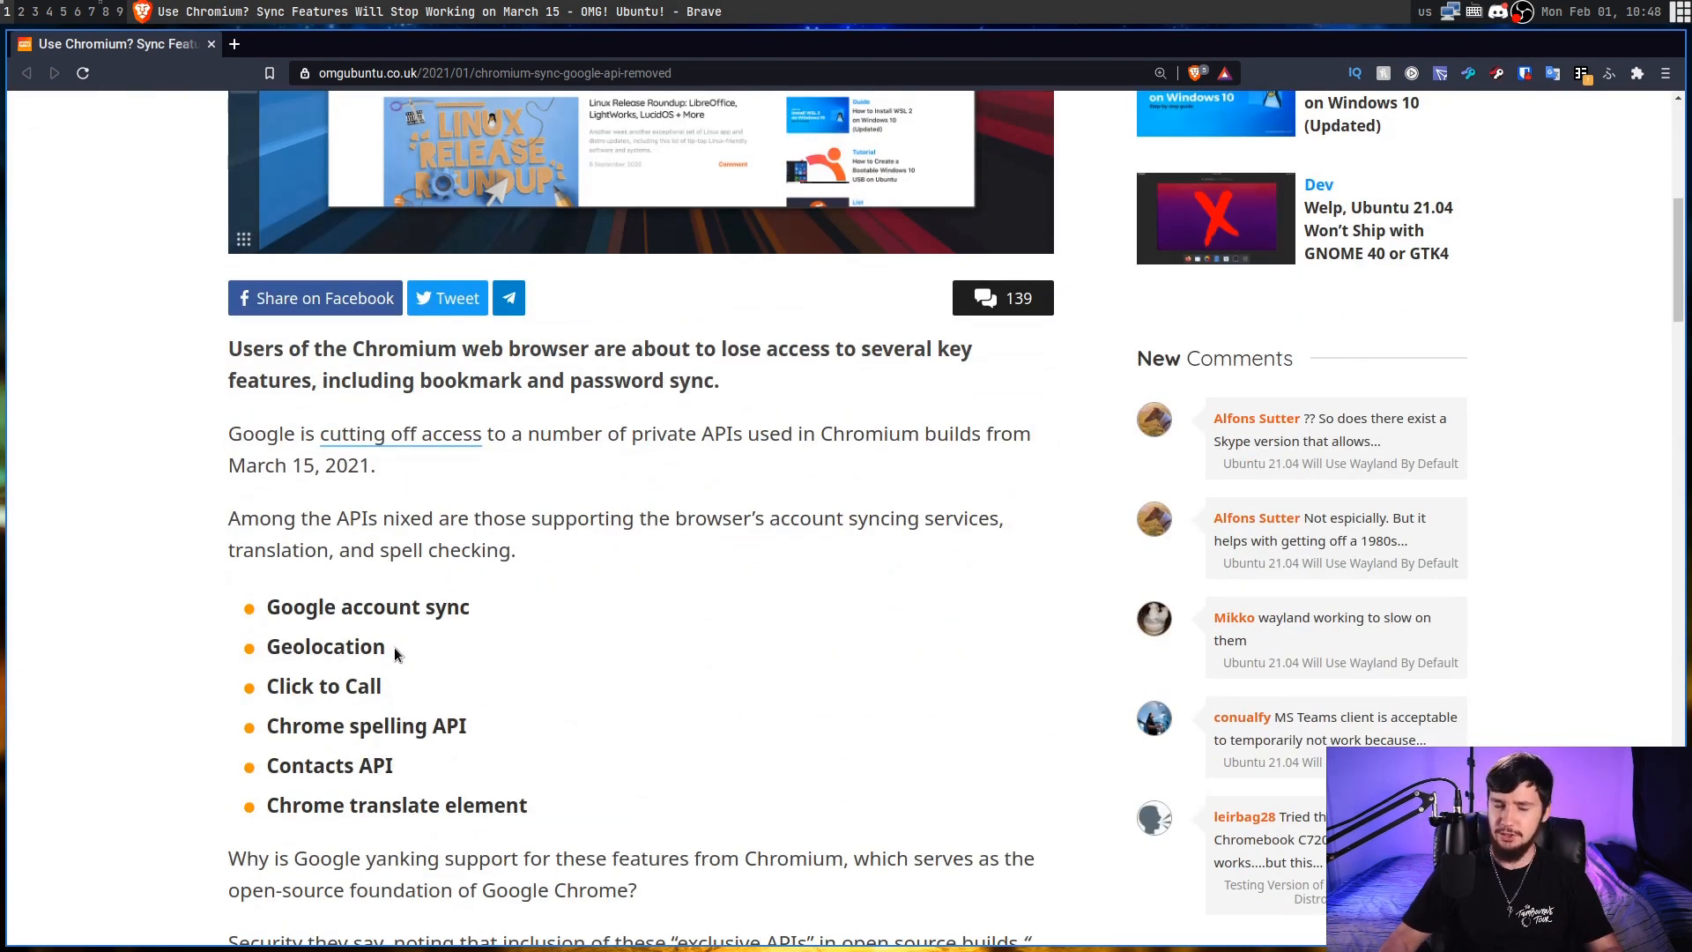
{"action": "mouse_move", "coordinate": [572, 646]}
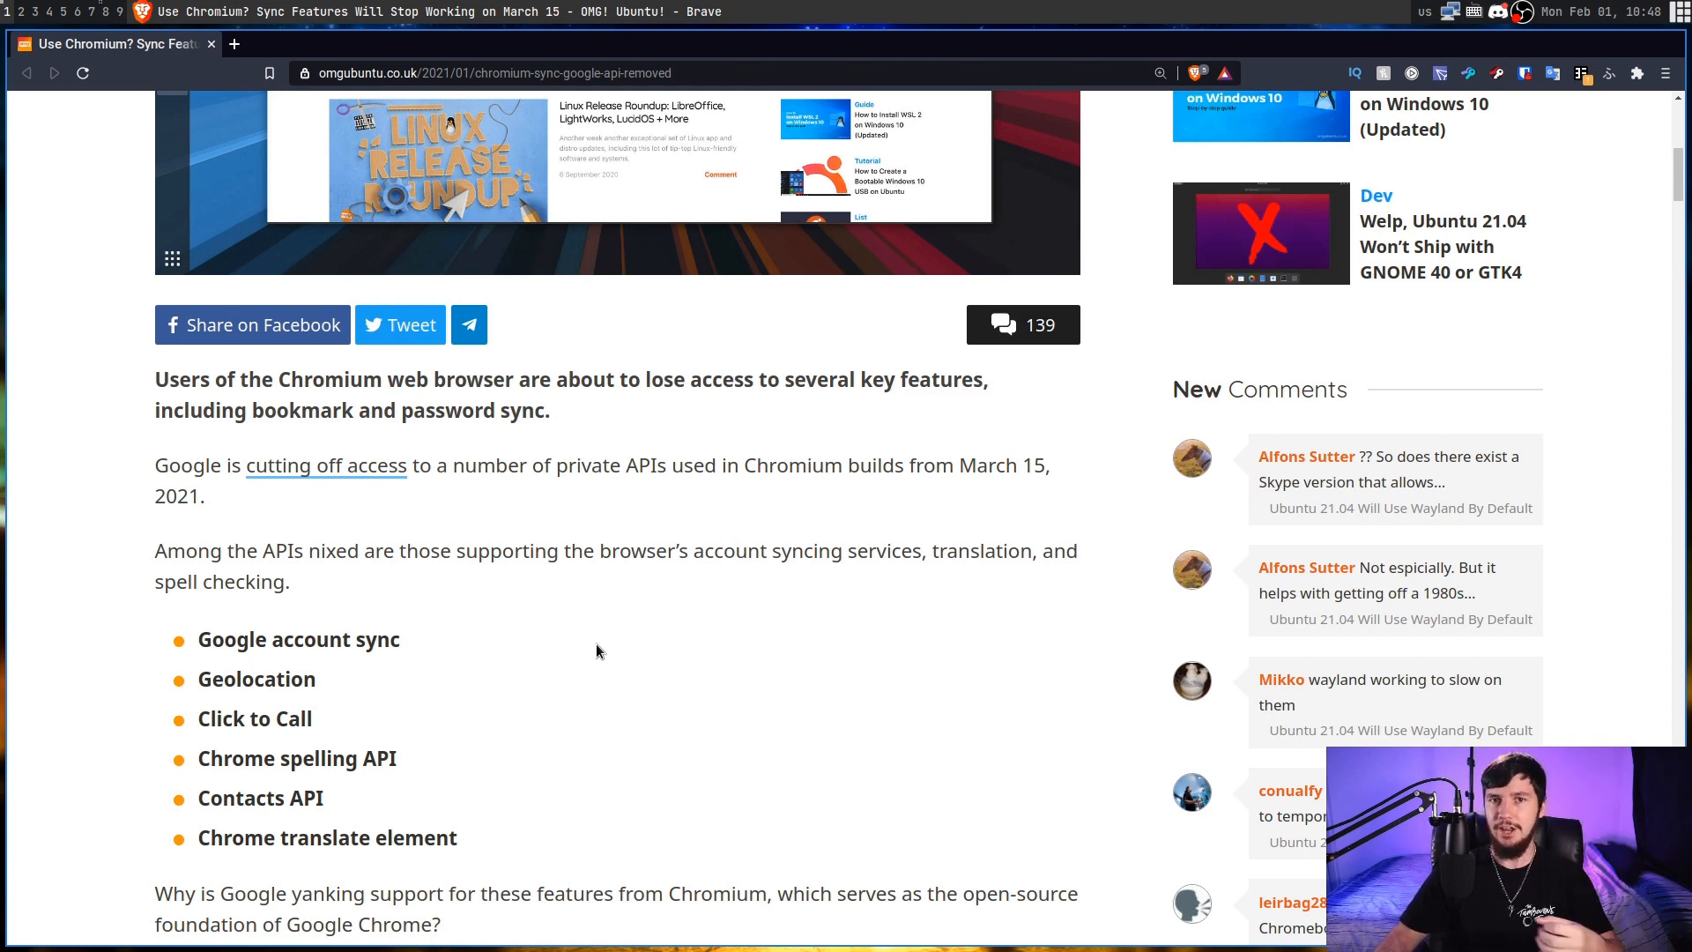
{"action": "mouse_move", "coordinate": [722, 606]}
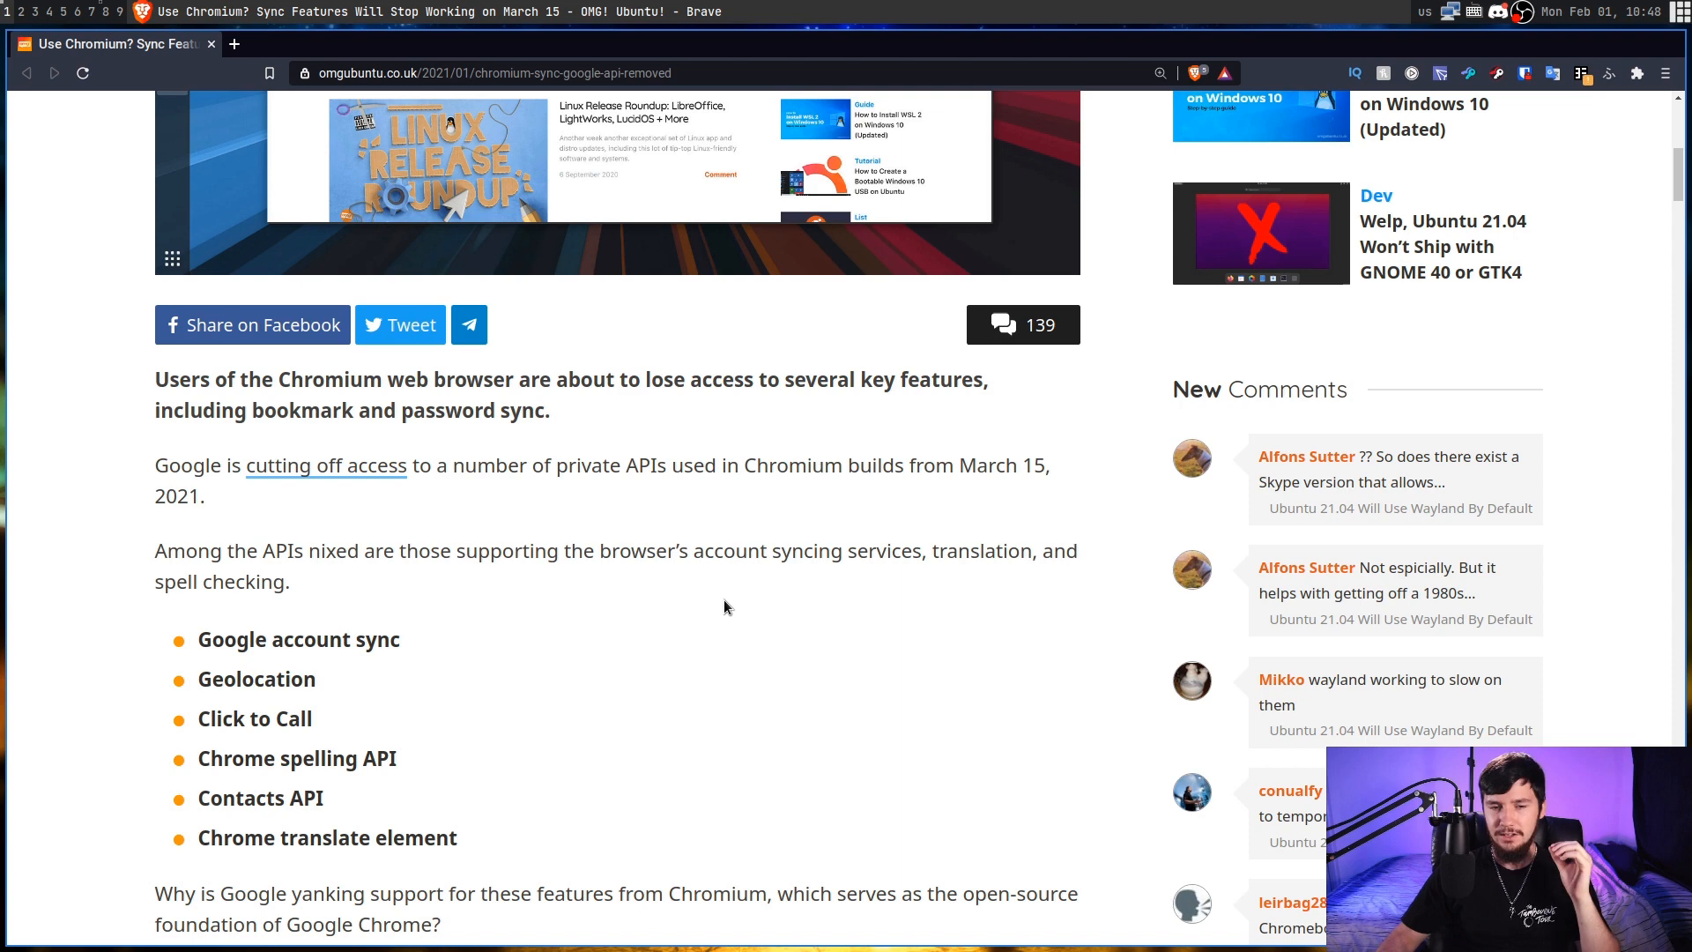
{"action": "mouse_move", "coordinate": [497, 682]}
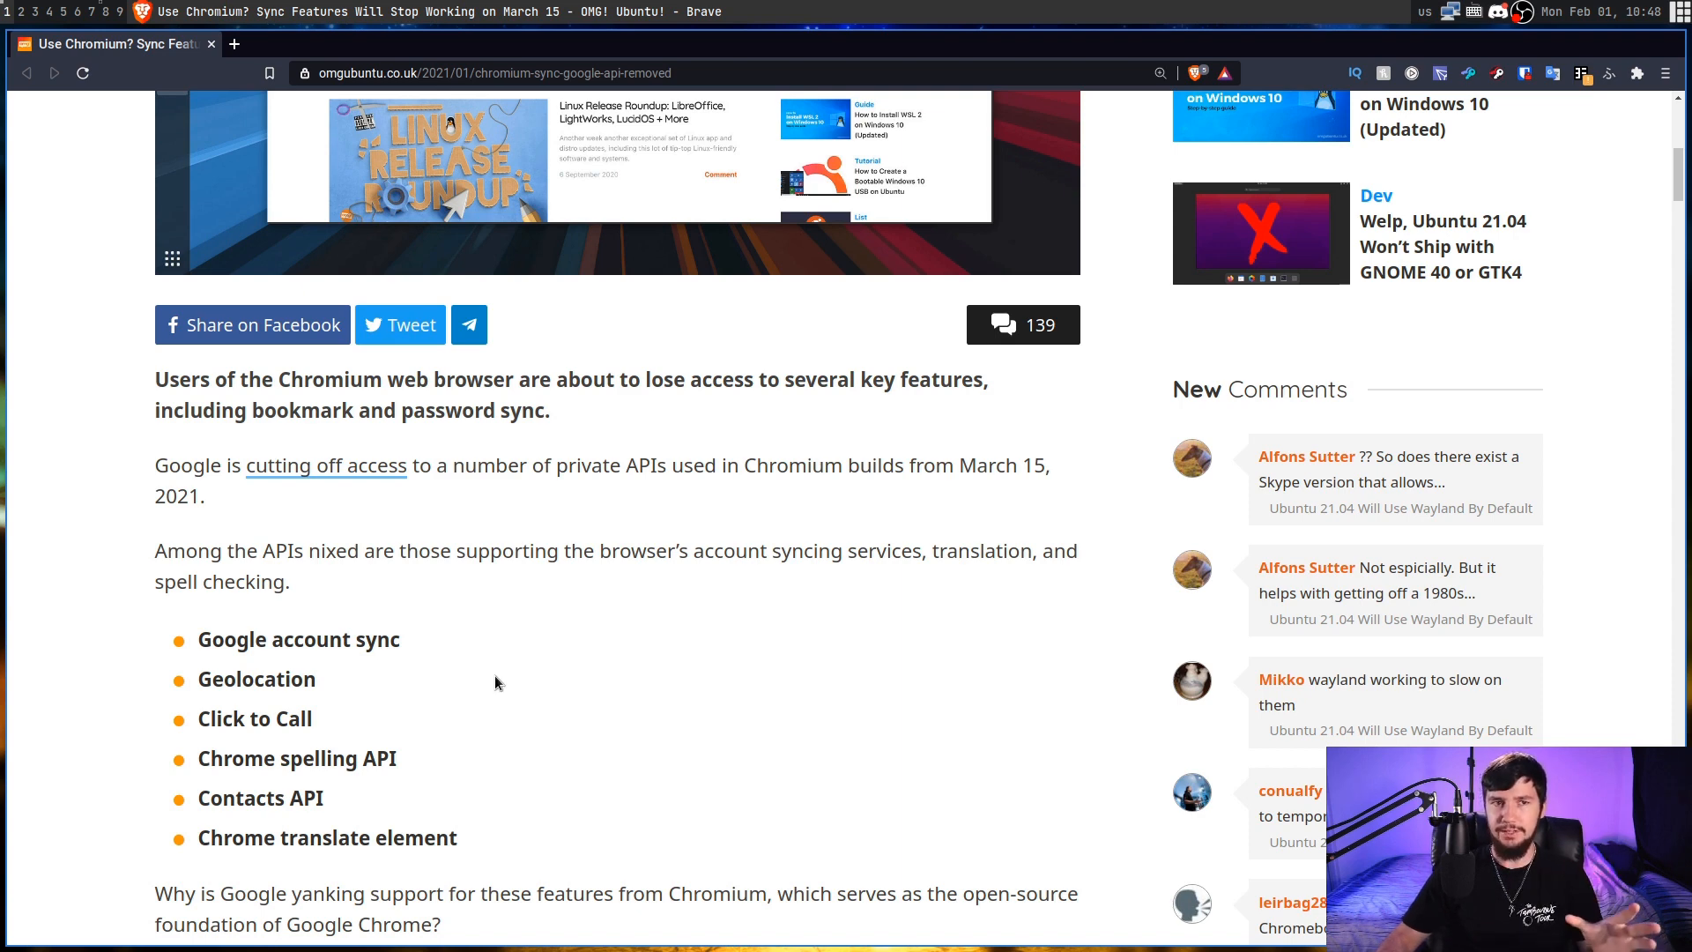
{"action": "mouse_move", "coordinate": [1578, 486]}
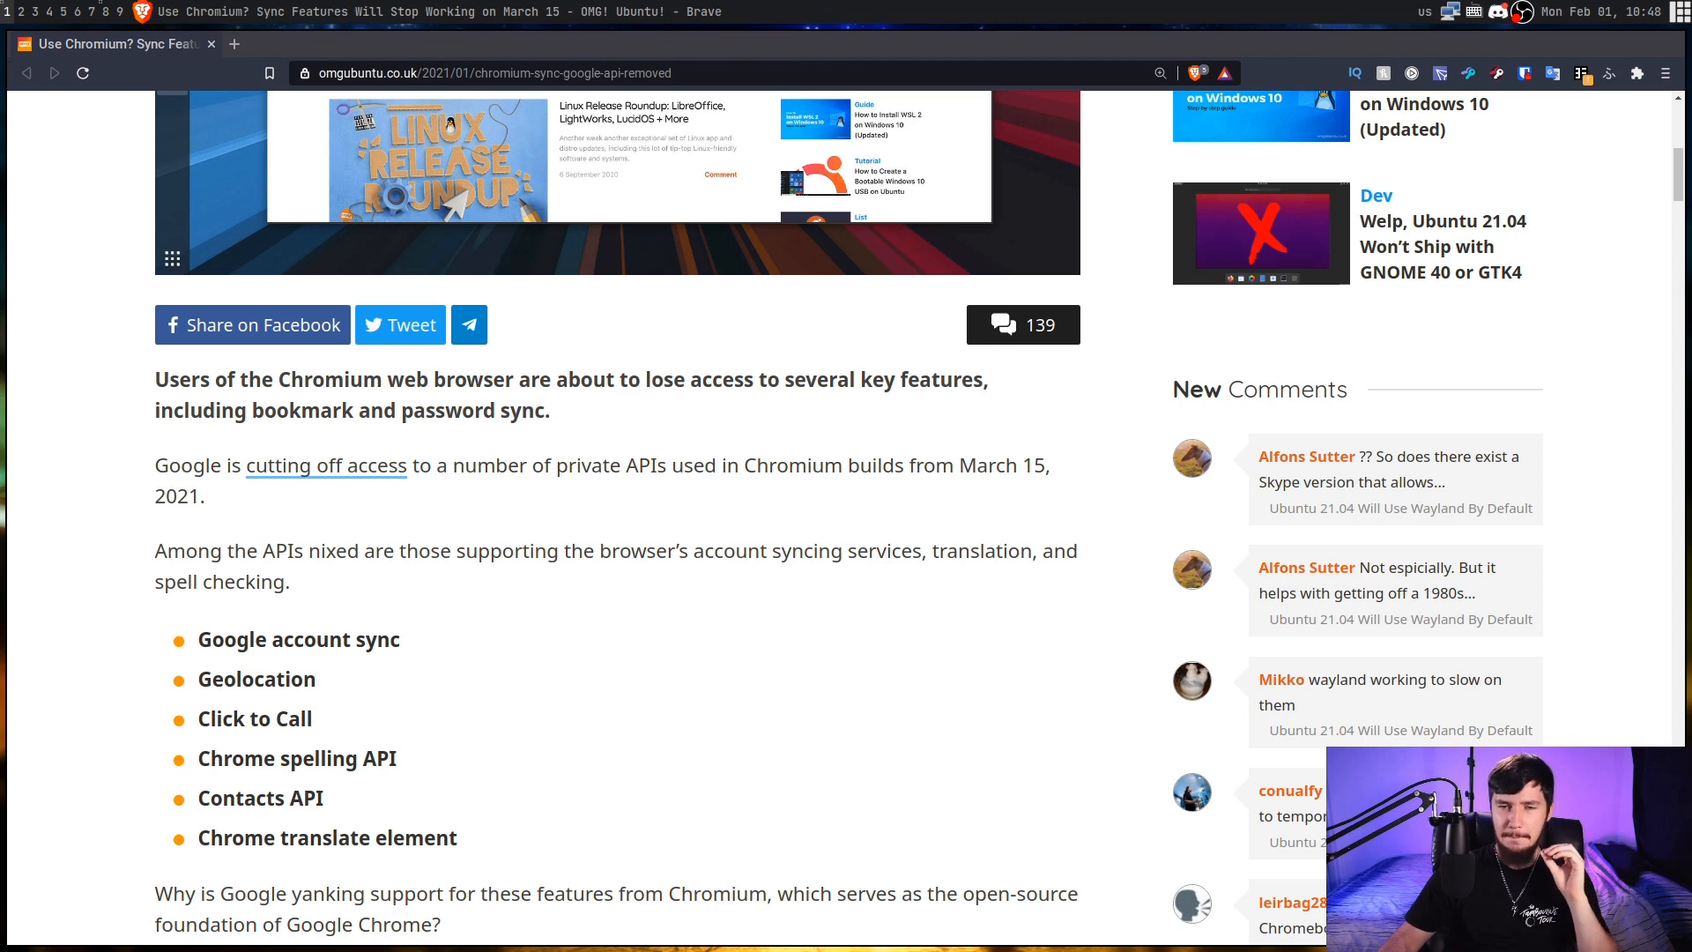
{"action": "mouse_move", "coordinate": [1306, 566]}
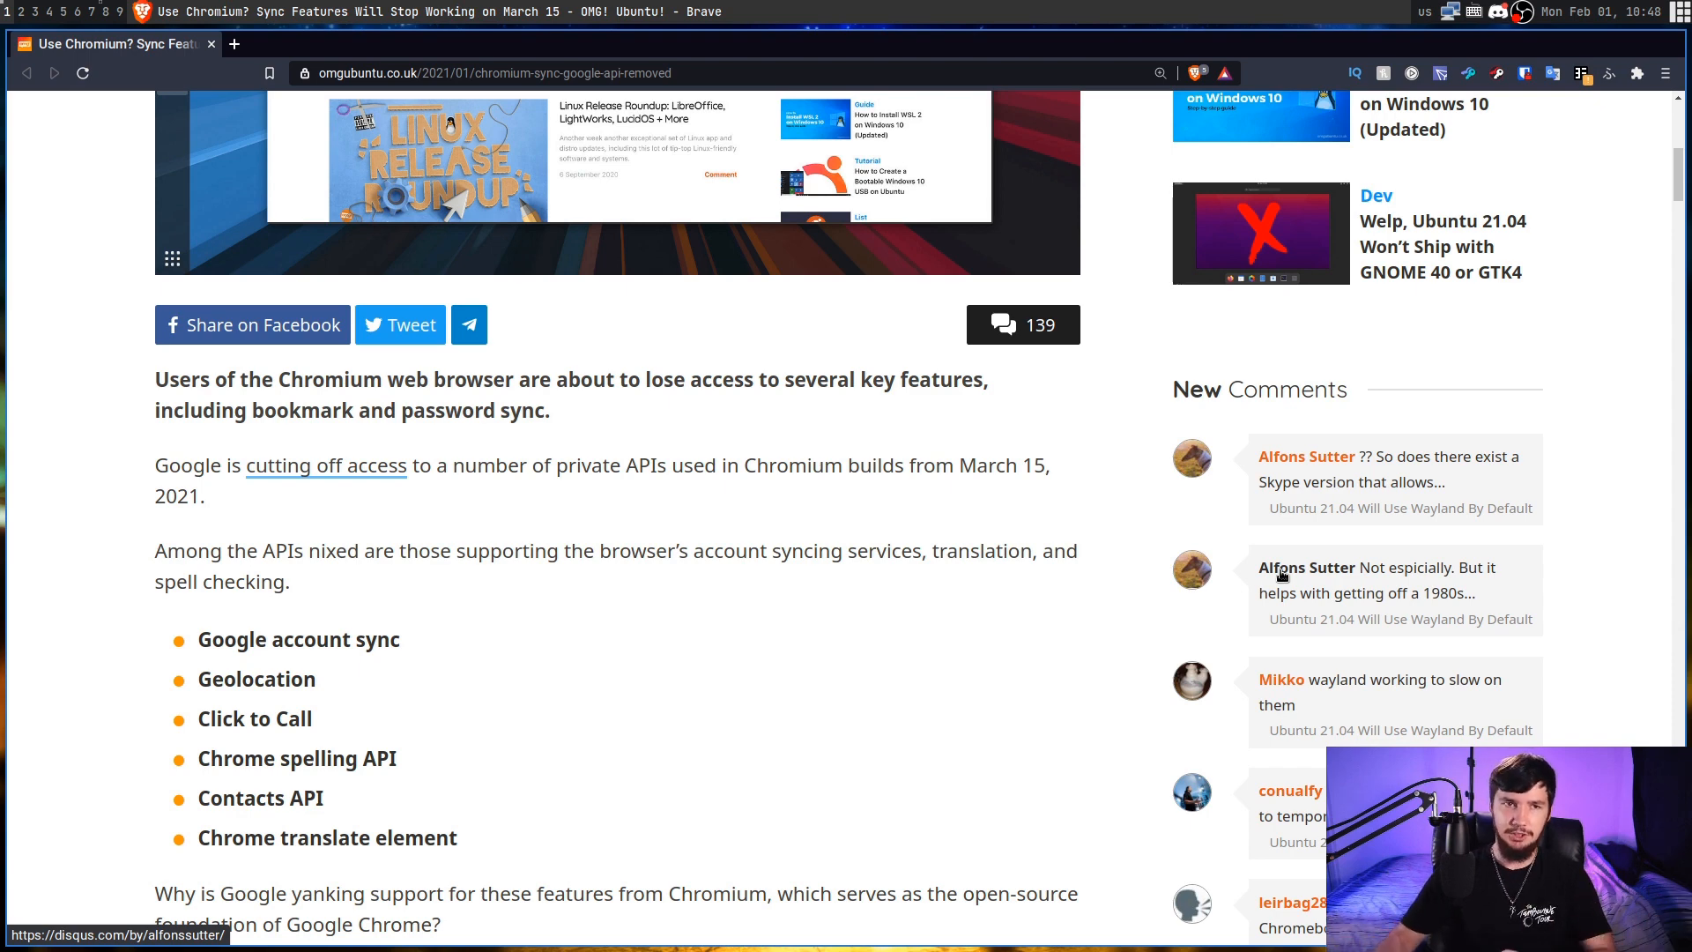
{"action": "scroll", "scroll_direction": "down", "scroll_amount": 3}
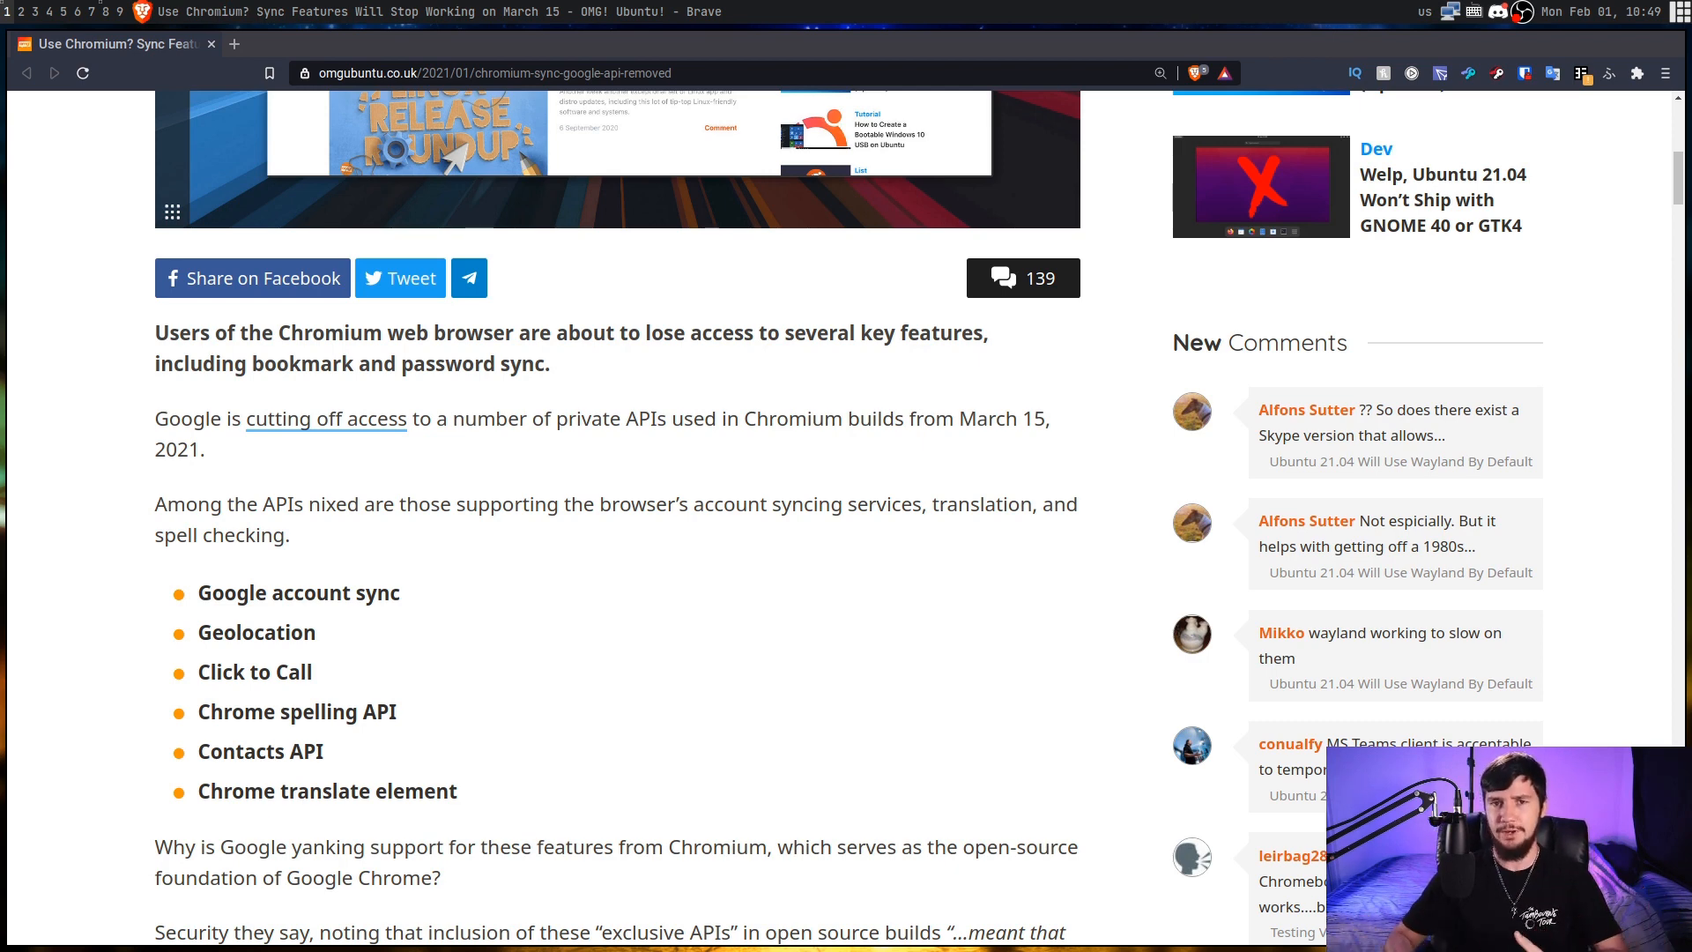
Scroll past the API list to Google's security quote and the seven-years-of-use note
{"action": "scroll", "scroll_direction": "down", "scroll_amount": 3}
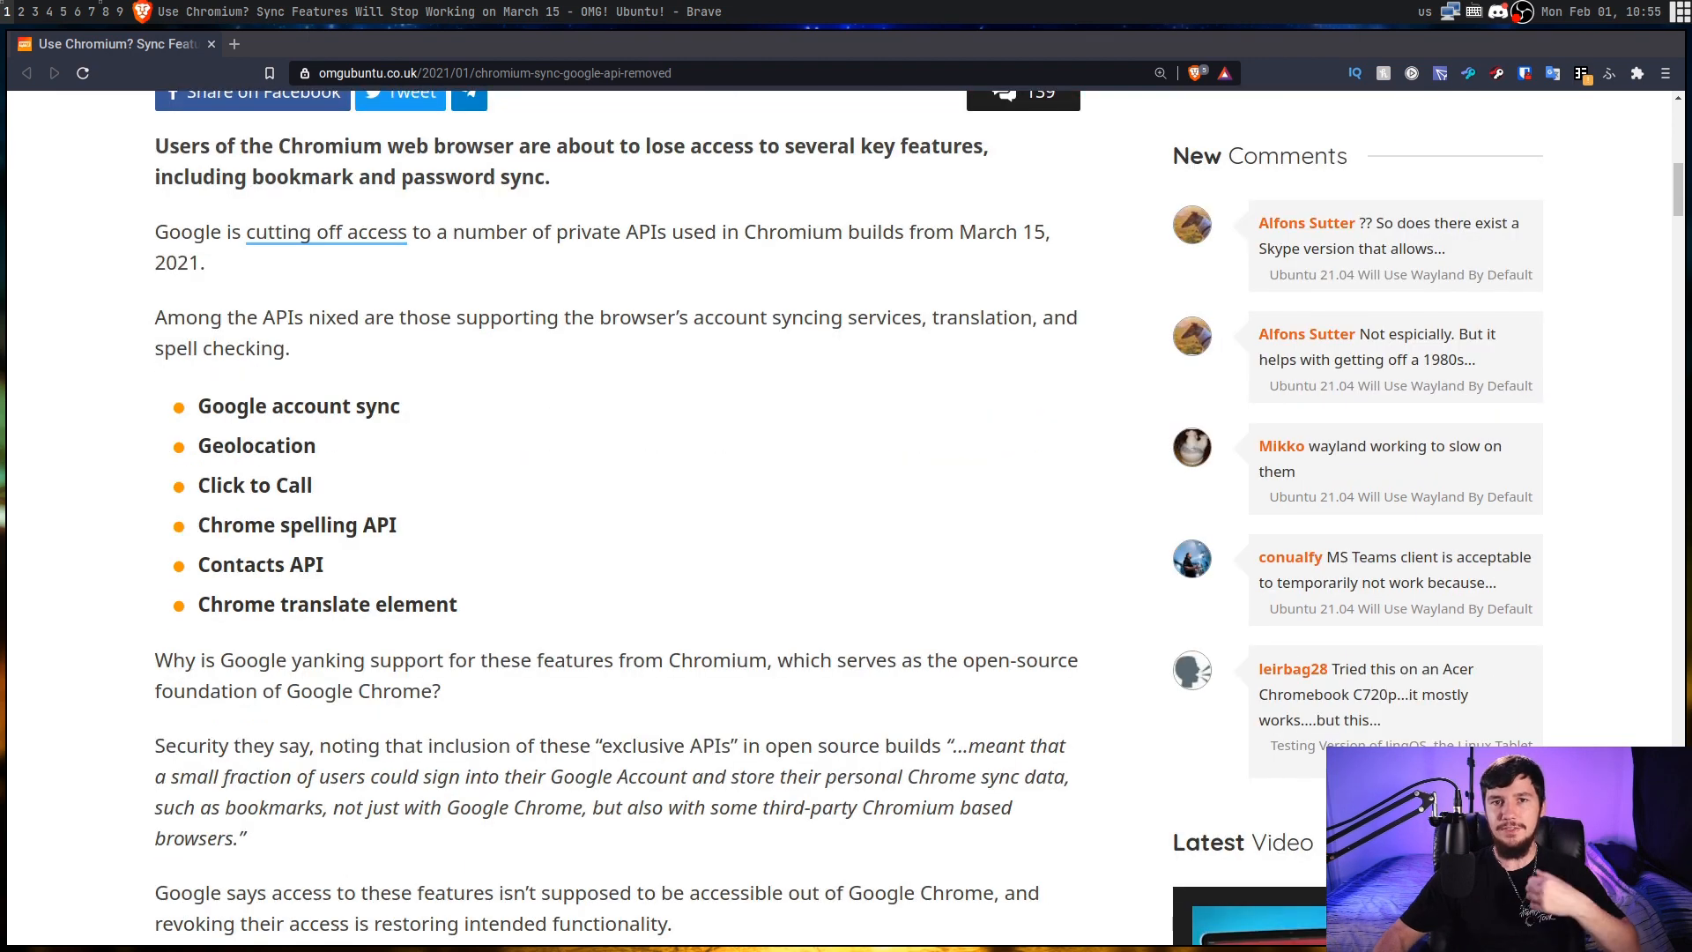
{"action": "mouse_move", "coordinate": [875, 527]}
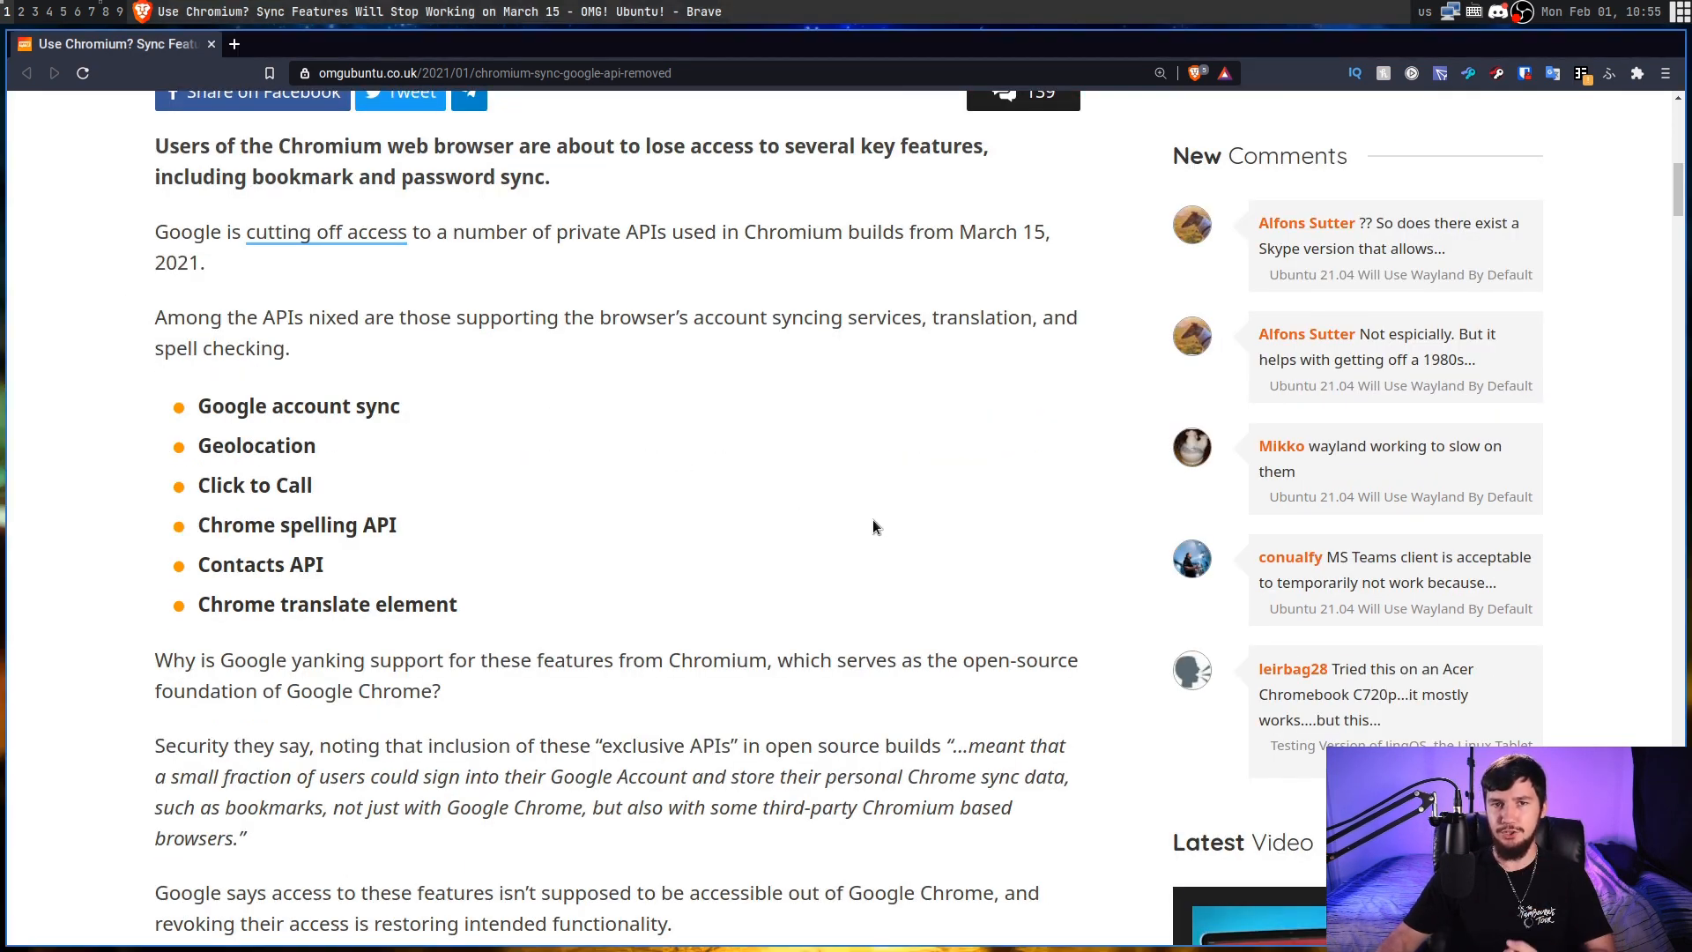
{"action": "scroll", "scroll_direction": "down", "scroll_amount": 3}
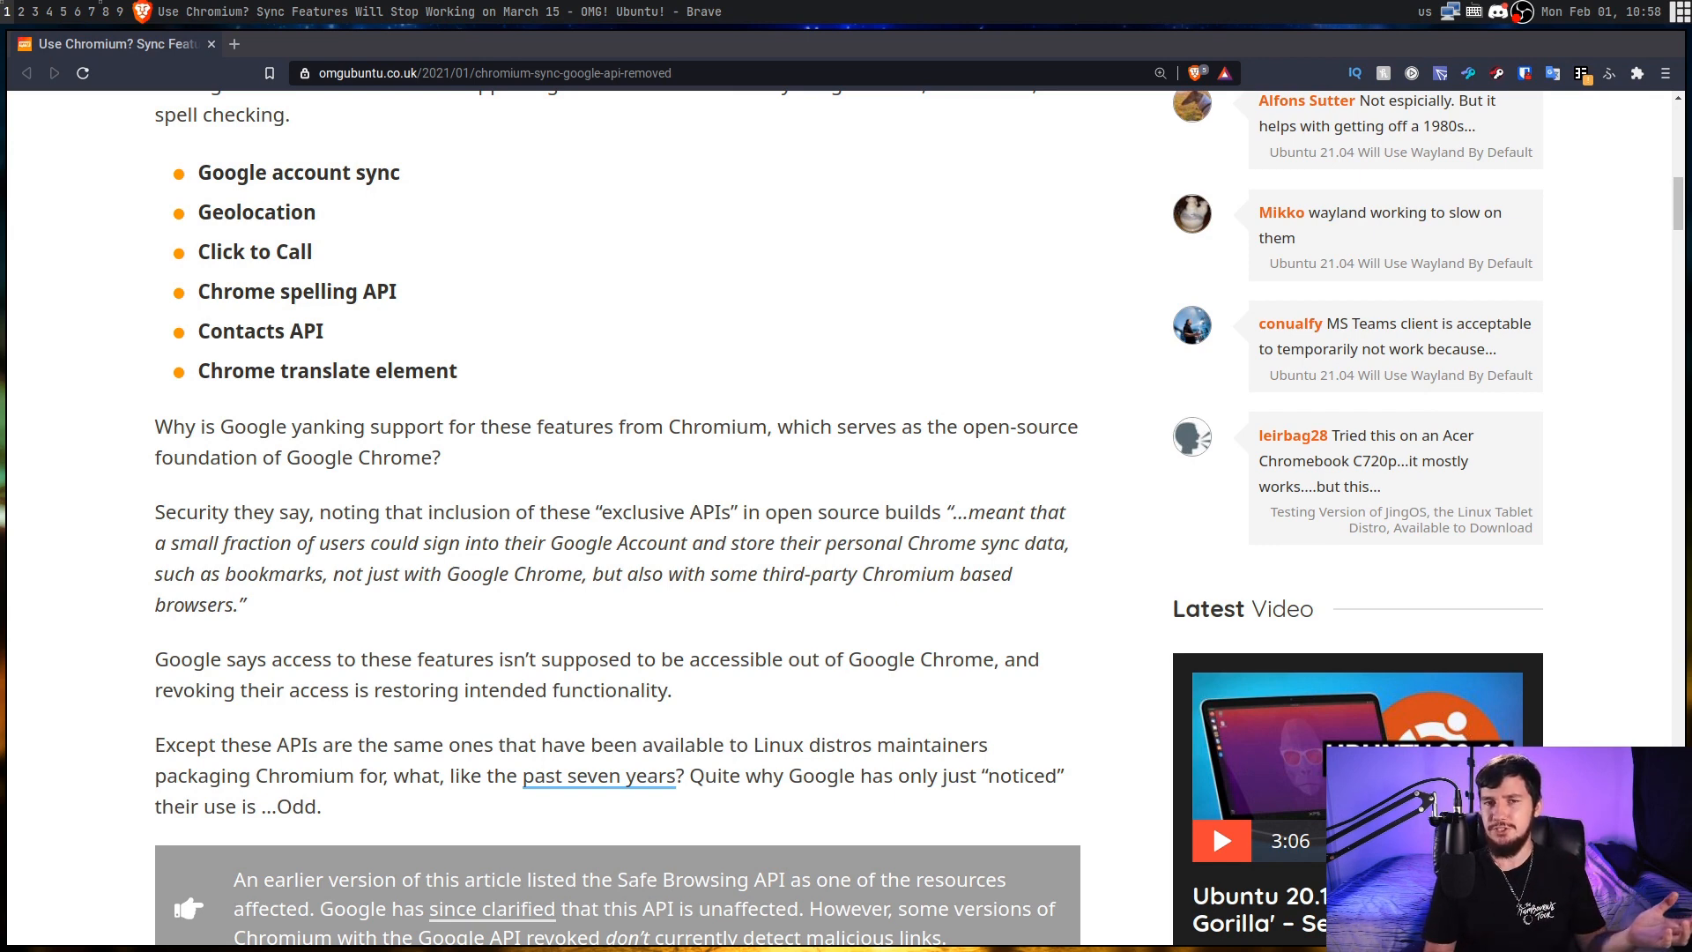
Bring up the 'Chromium API Removal Affects Everyone' section, which says all versions break from March 15
{"action": "scroll", "scroll_direction": "up", "scroll_amount": 3}
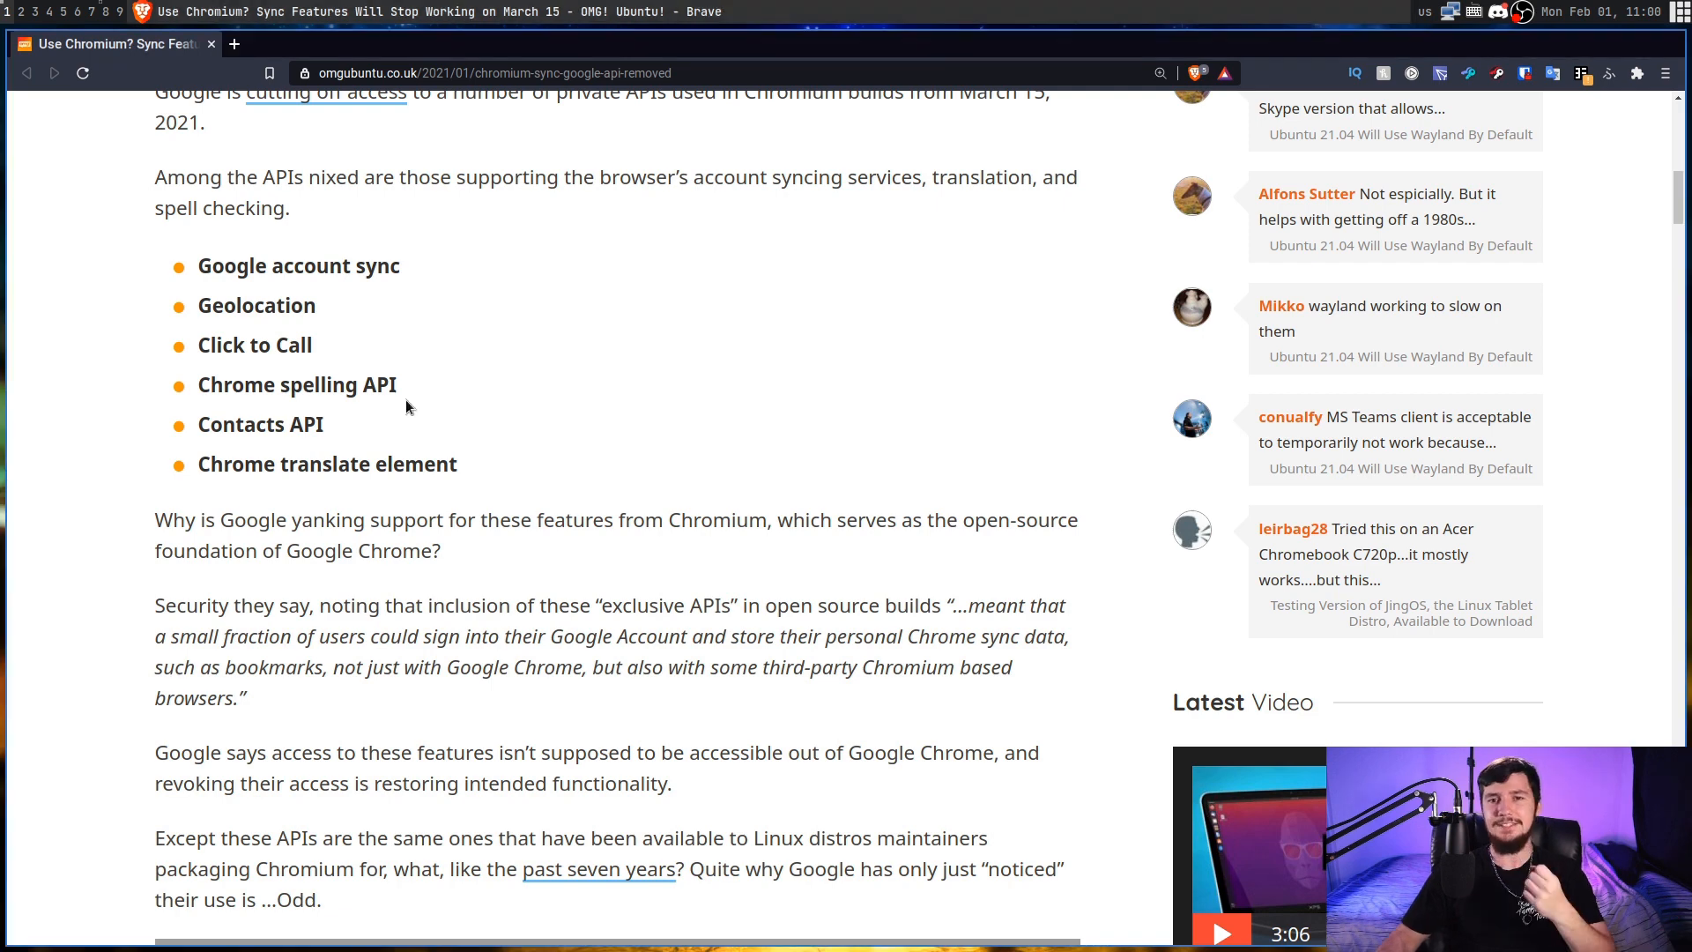
{"action": "scroll", "scroll_direction": "down", "scroll_amount": 3}
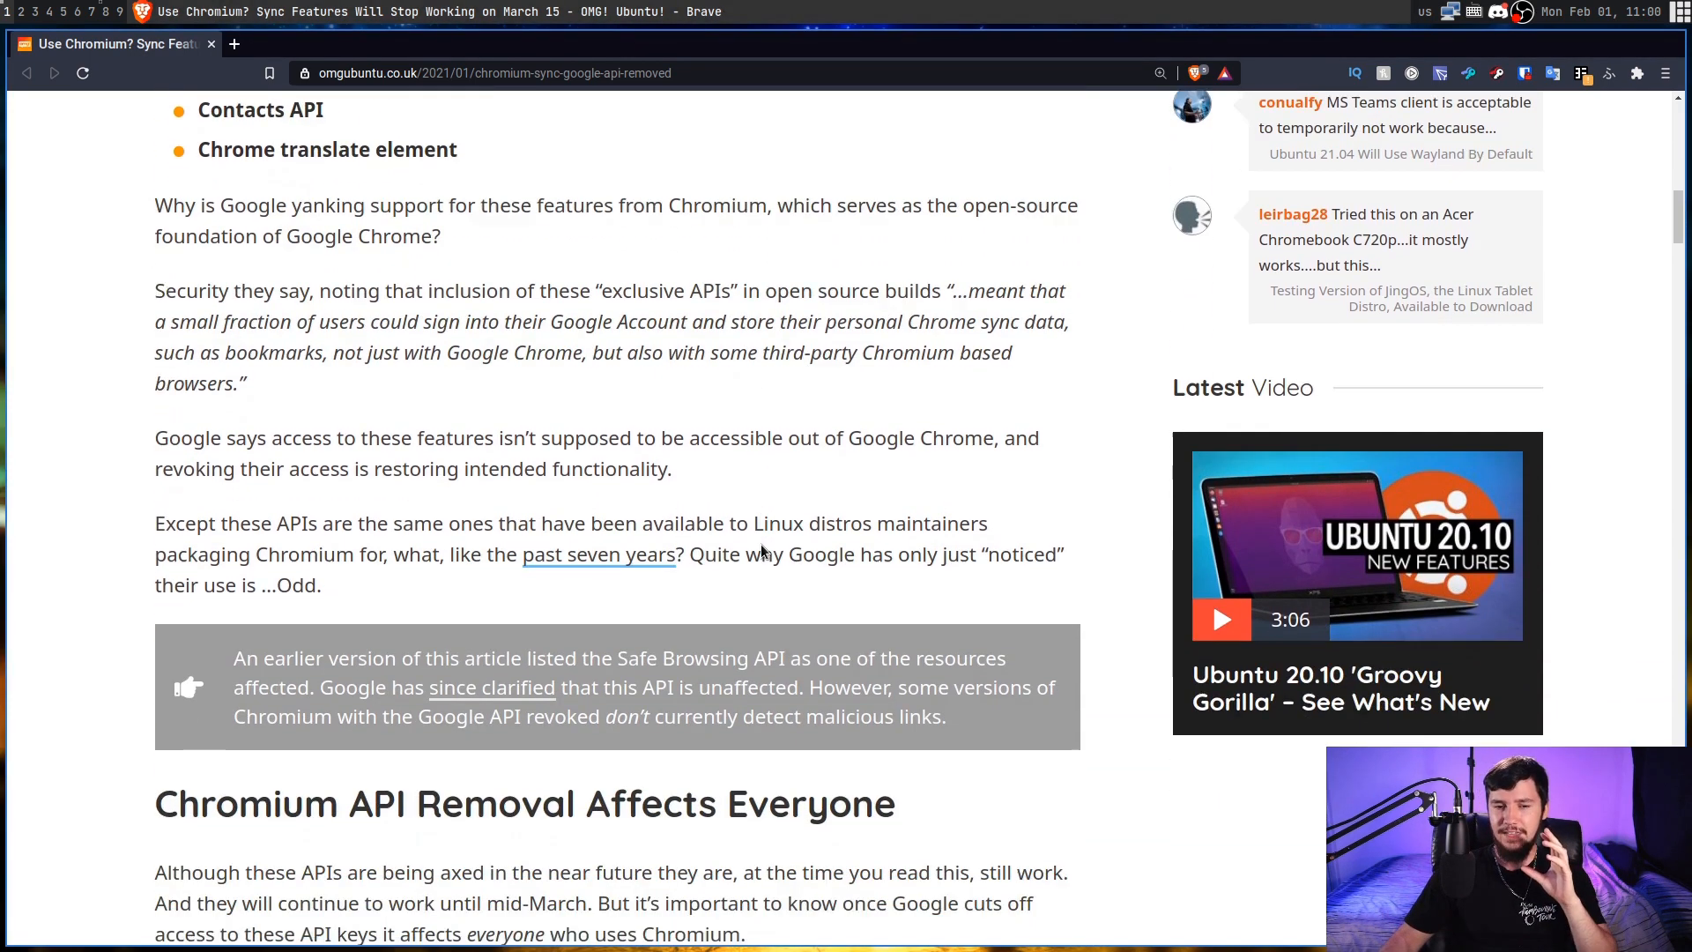
{"action": "scroll", "scroll_direction": "down", "scroll_amount": 3}
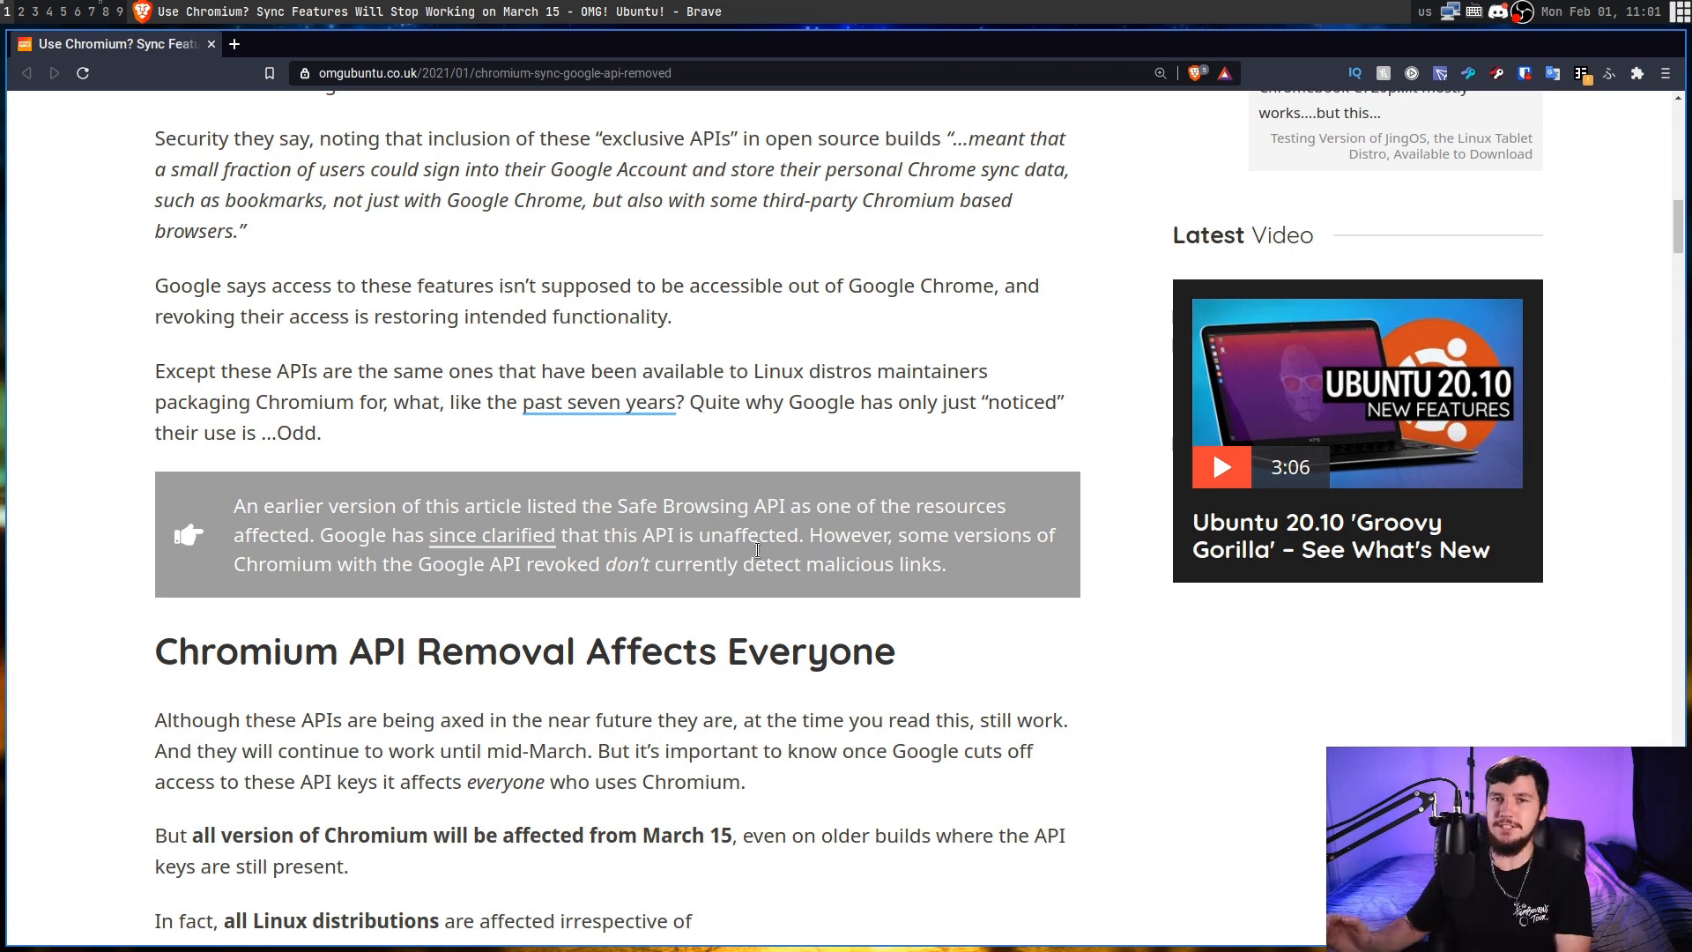
Scroll to the paragraph saying all Linux distributions are affected, beside the blue pull quote
{"action": "scroll", "scroll_direction": "down", "scroll_amount": 3}
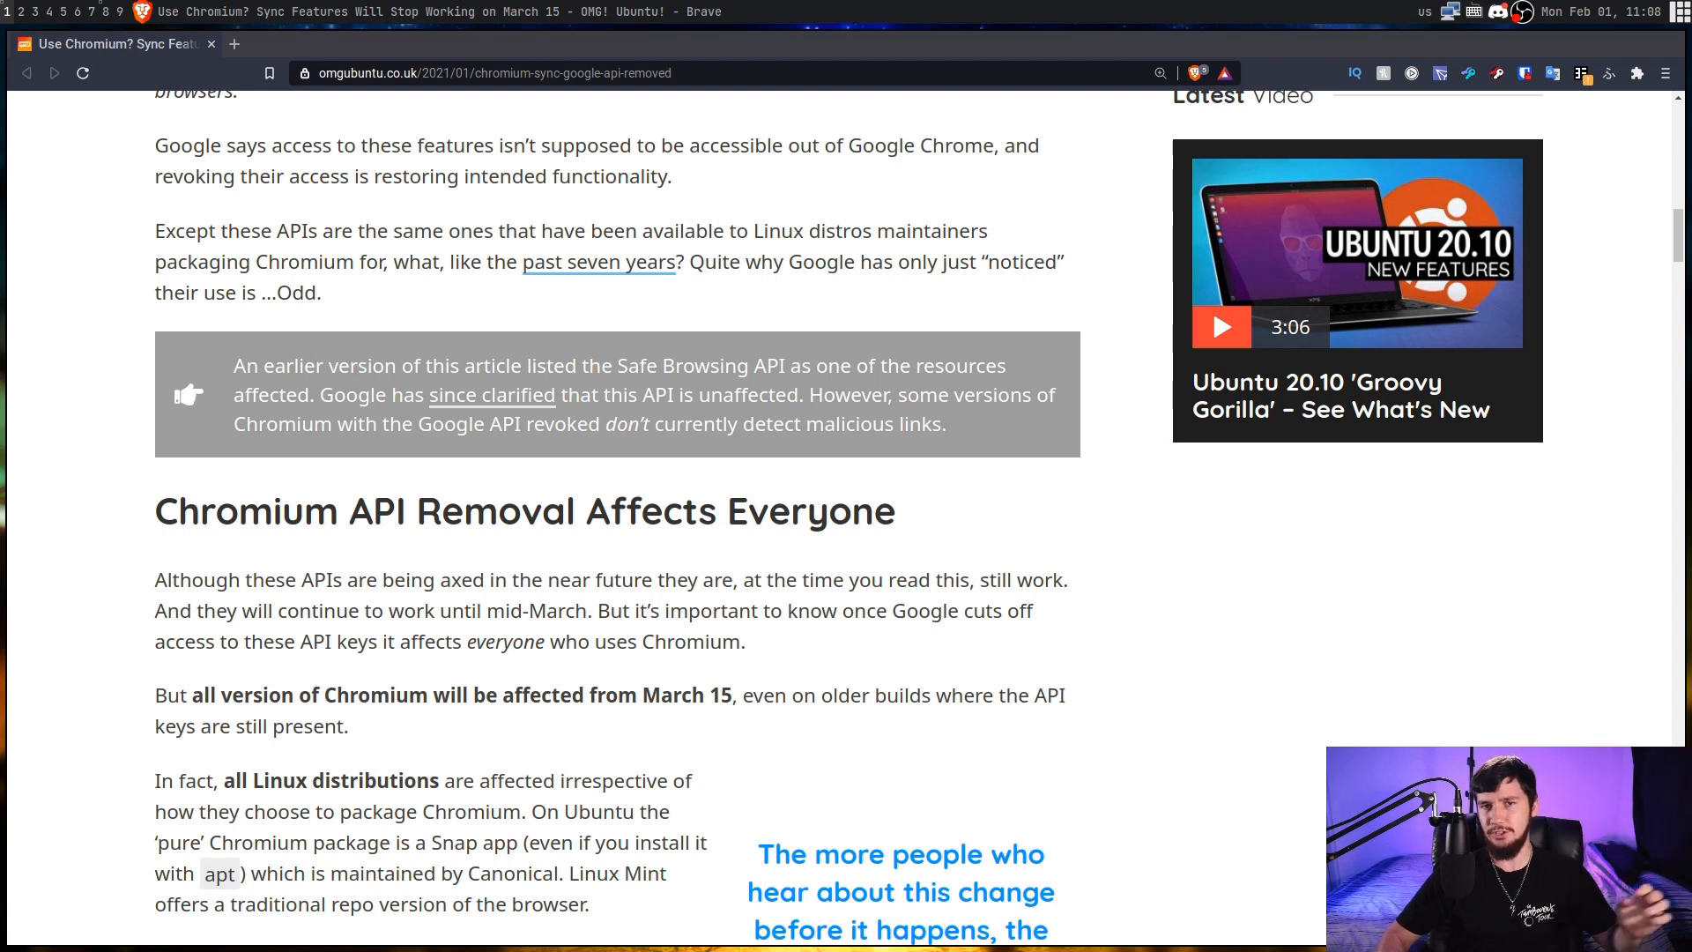
{"action": "scroll", "scroll_direction": "down", "scroll_amount": 3}
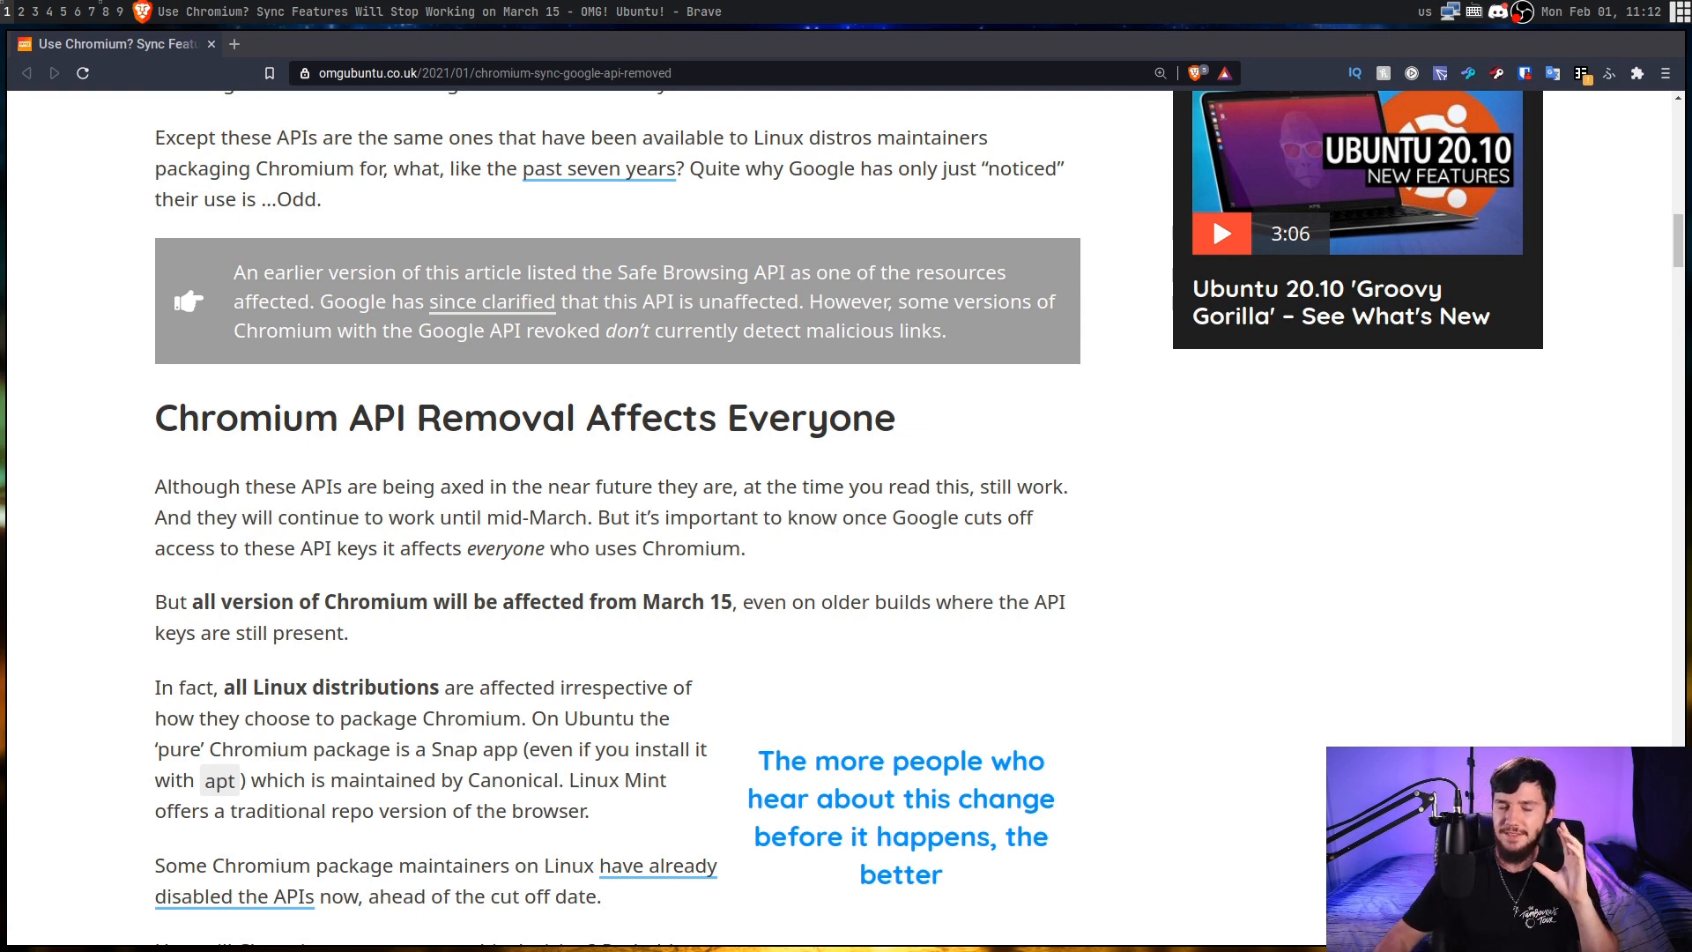
Read the section on how the API removal hits Ubuntu's Snap and Linux Mint's Chromium
{"action": "scroll", "scroll_direction": "down", "scroll_amount": 3}
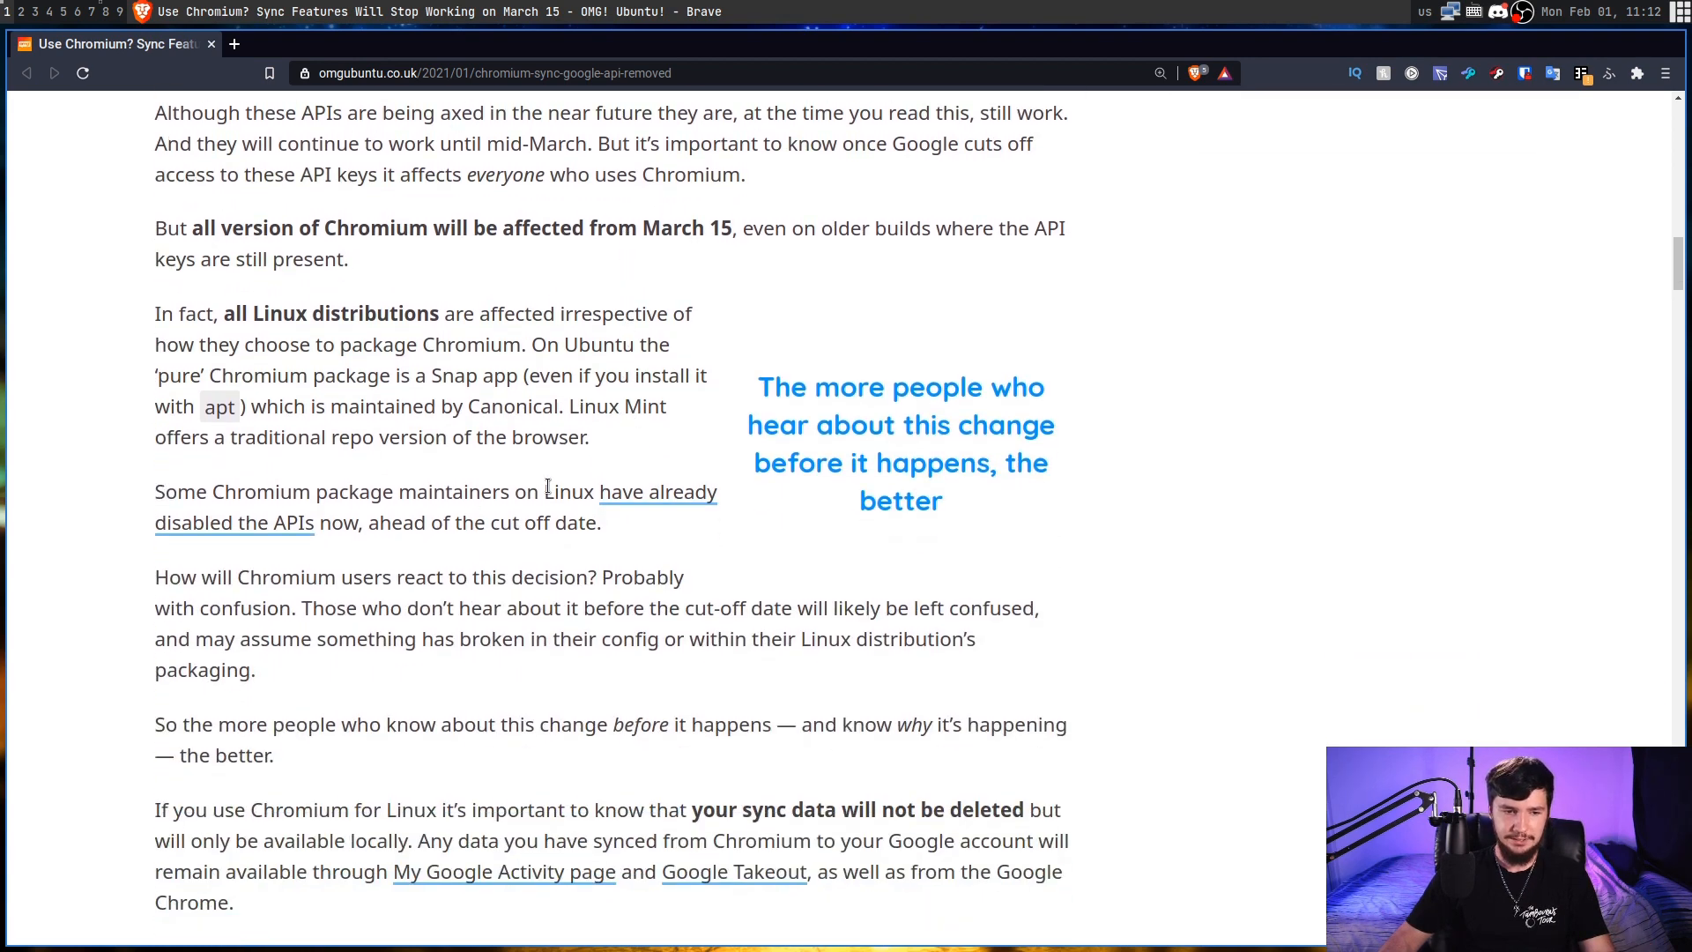
{"action": "scroll", "scroll_direction": "up", "scroll_amount": 3}
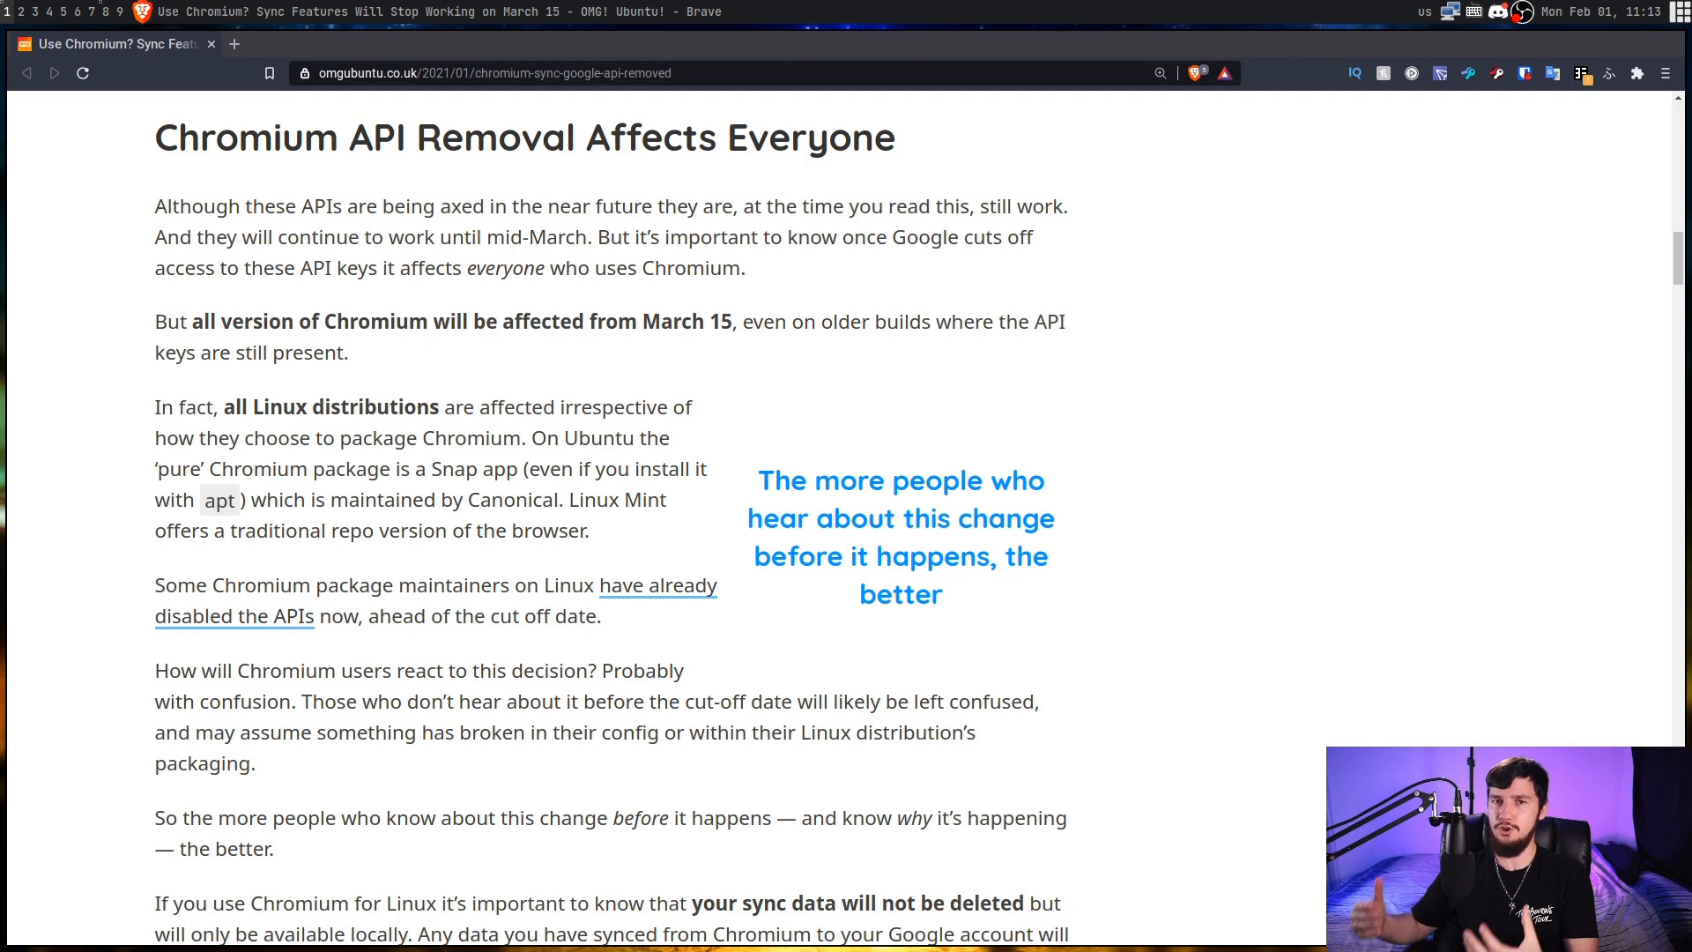
{"action": "scroll", "scroll_direction": "down", "scroll_amount": 3}
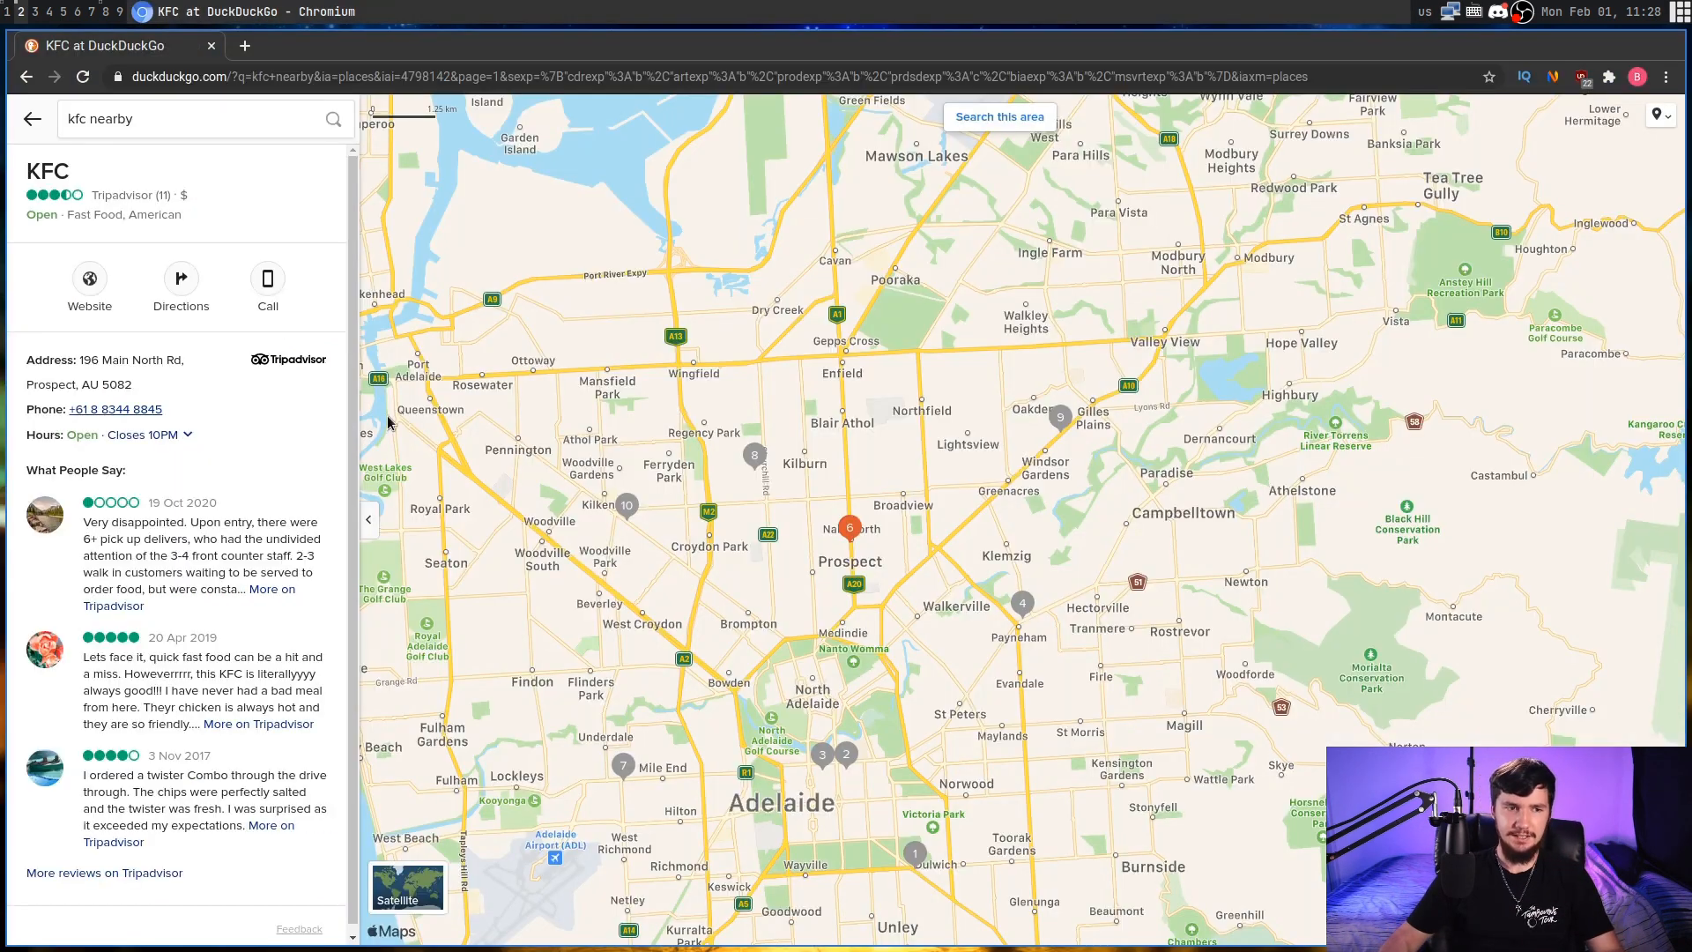
{"action": "mouse_move", "coordinate": [116, 409]}
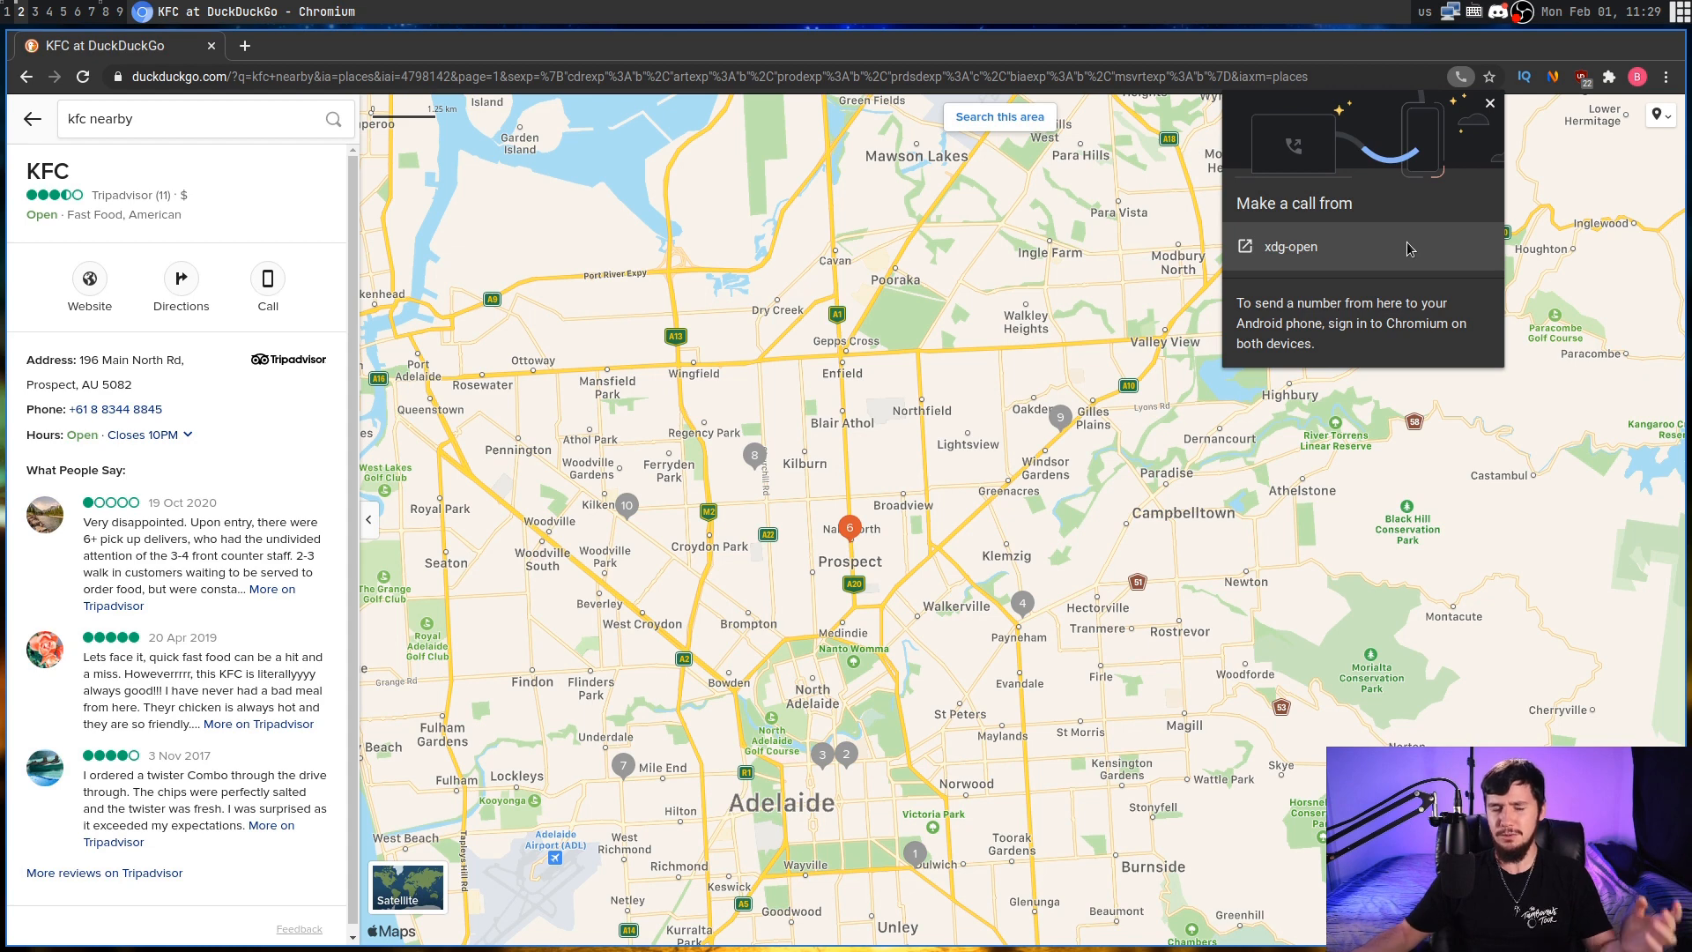
{"action": "mouse_move", "coordinate": [1364, 376]}
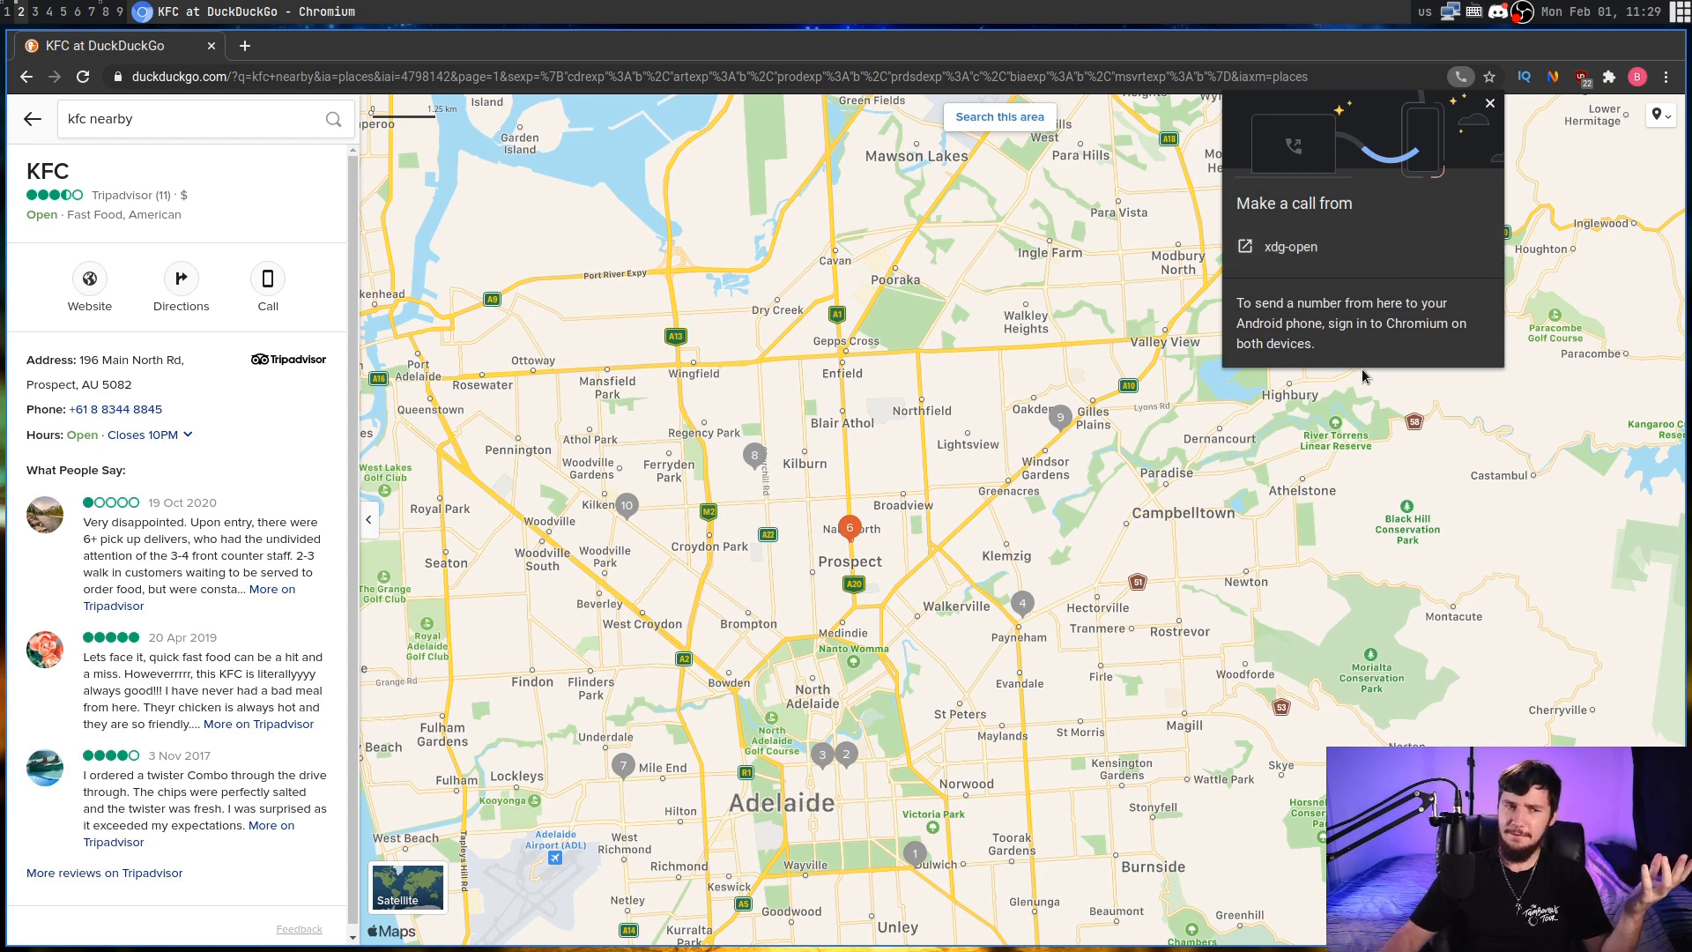
Dismiss the click-to-call bubble, then cancel the search box's enhanced spell check prompt
{"action": "left_click", "coordinate": [1488, 102]}
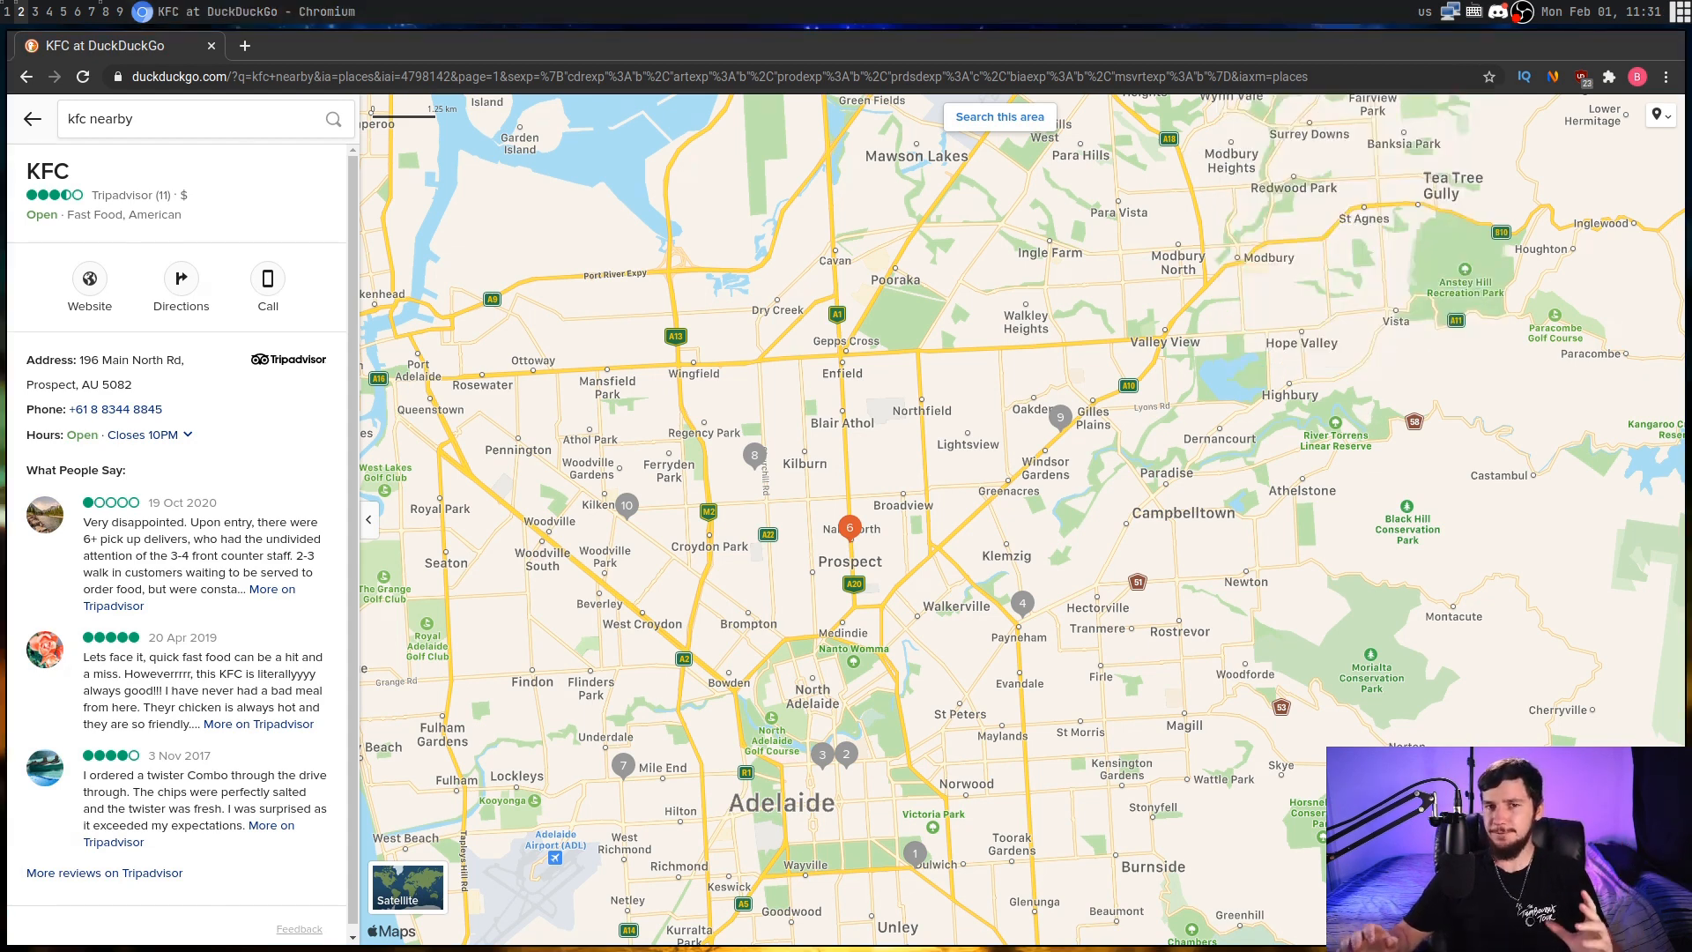
{"action": "left_click", "coordinate": [184, 119]}
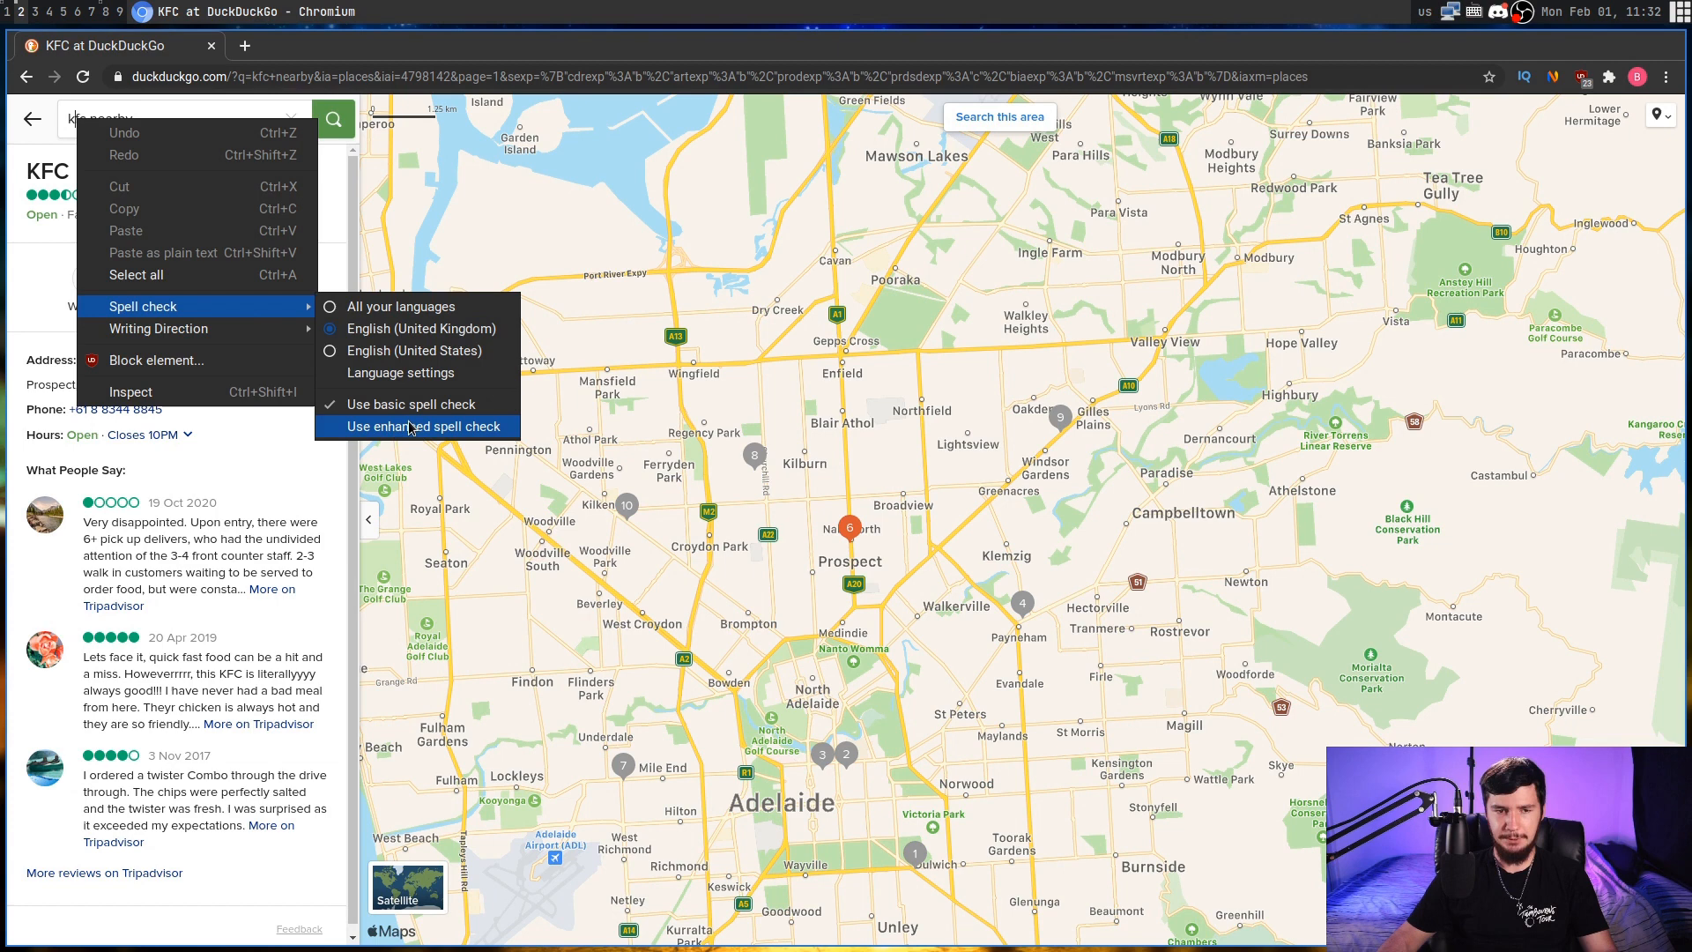
{"action": "left_click", "coordinate": [423, 425]}
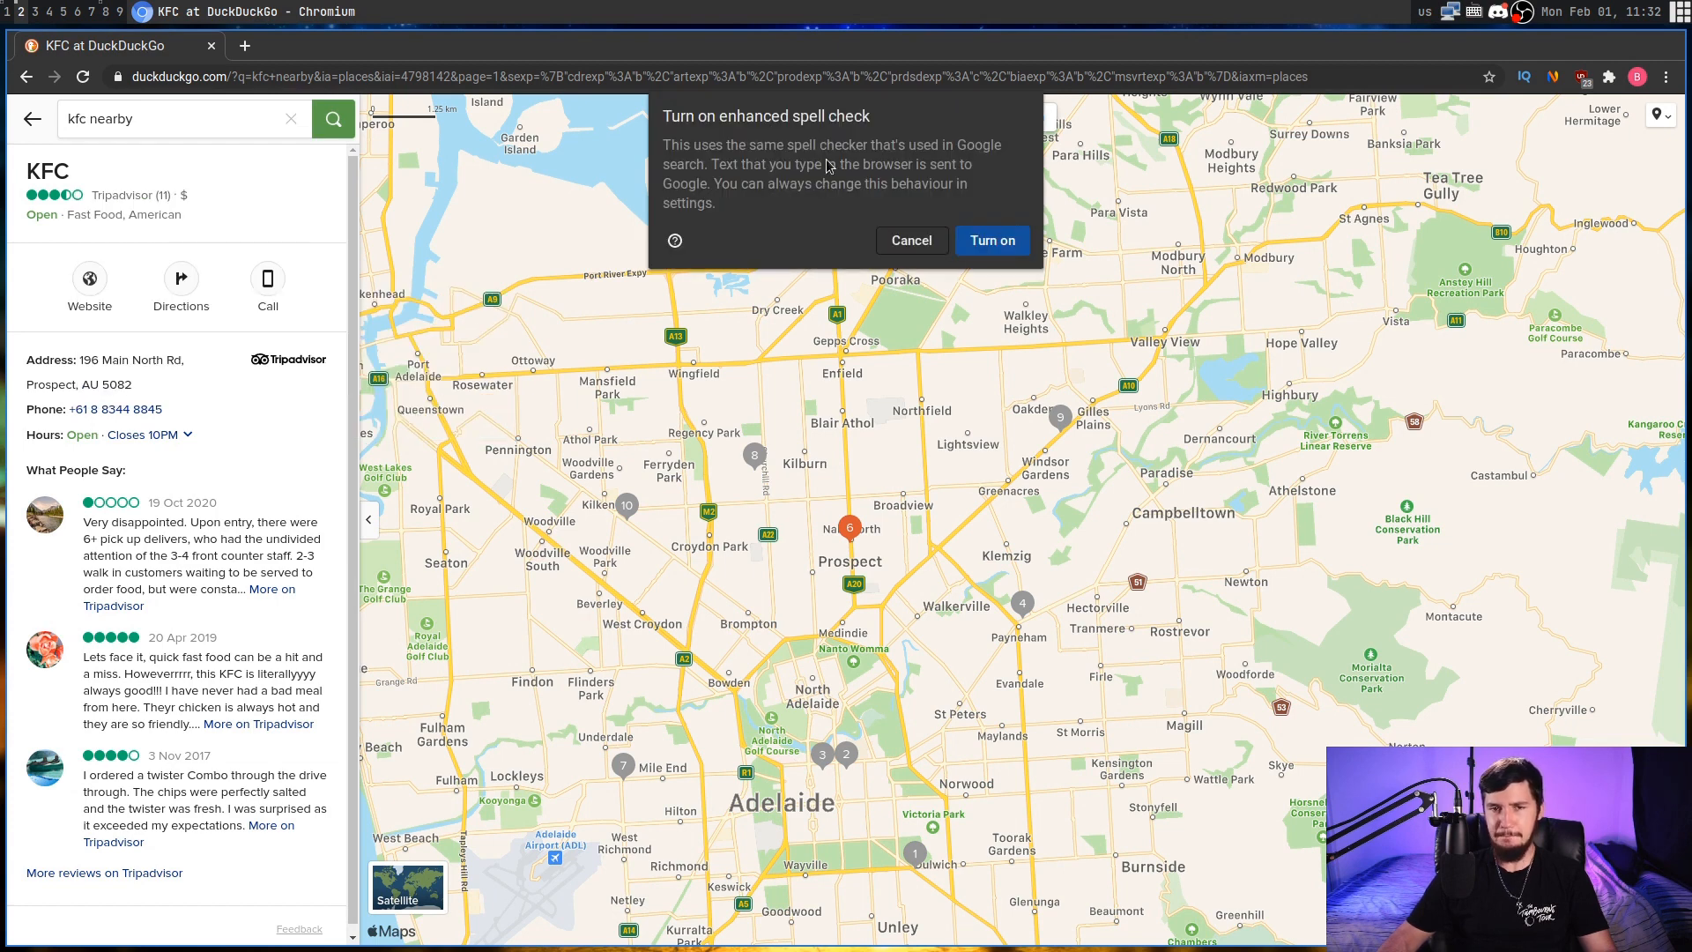
{"action": "mouse_move", "coordinate": [929, 131]}
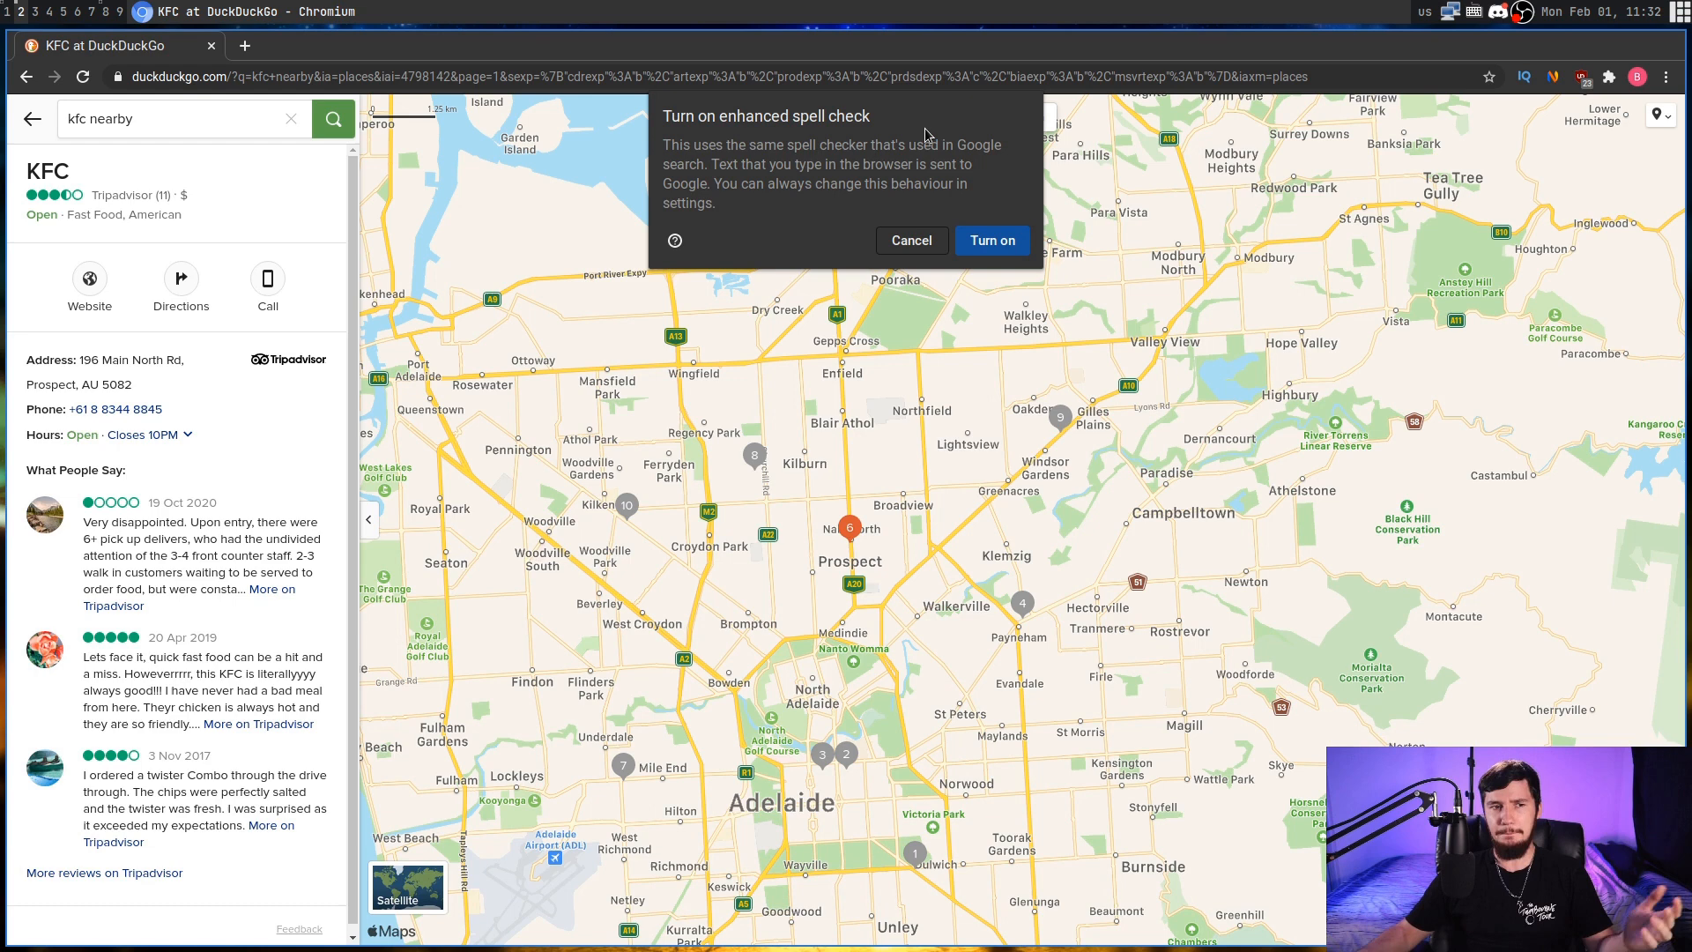
{"action": "left_click", "coordinate": [909, 240]}
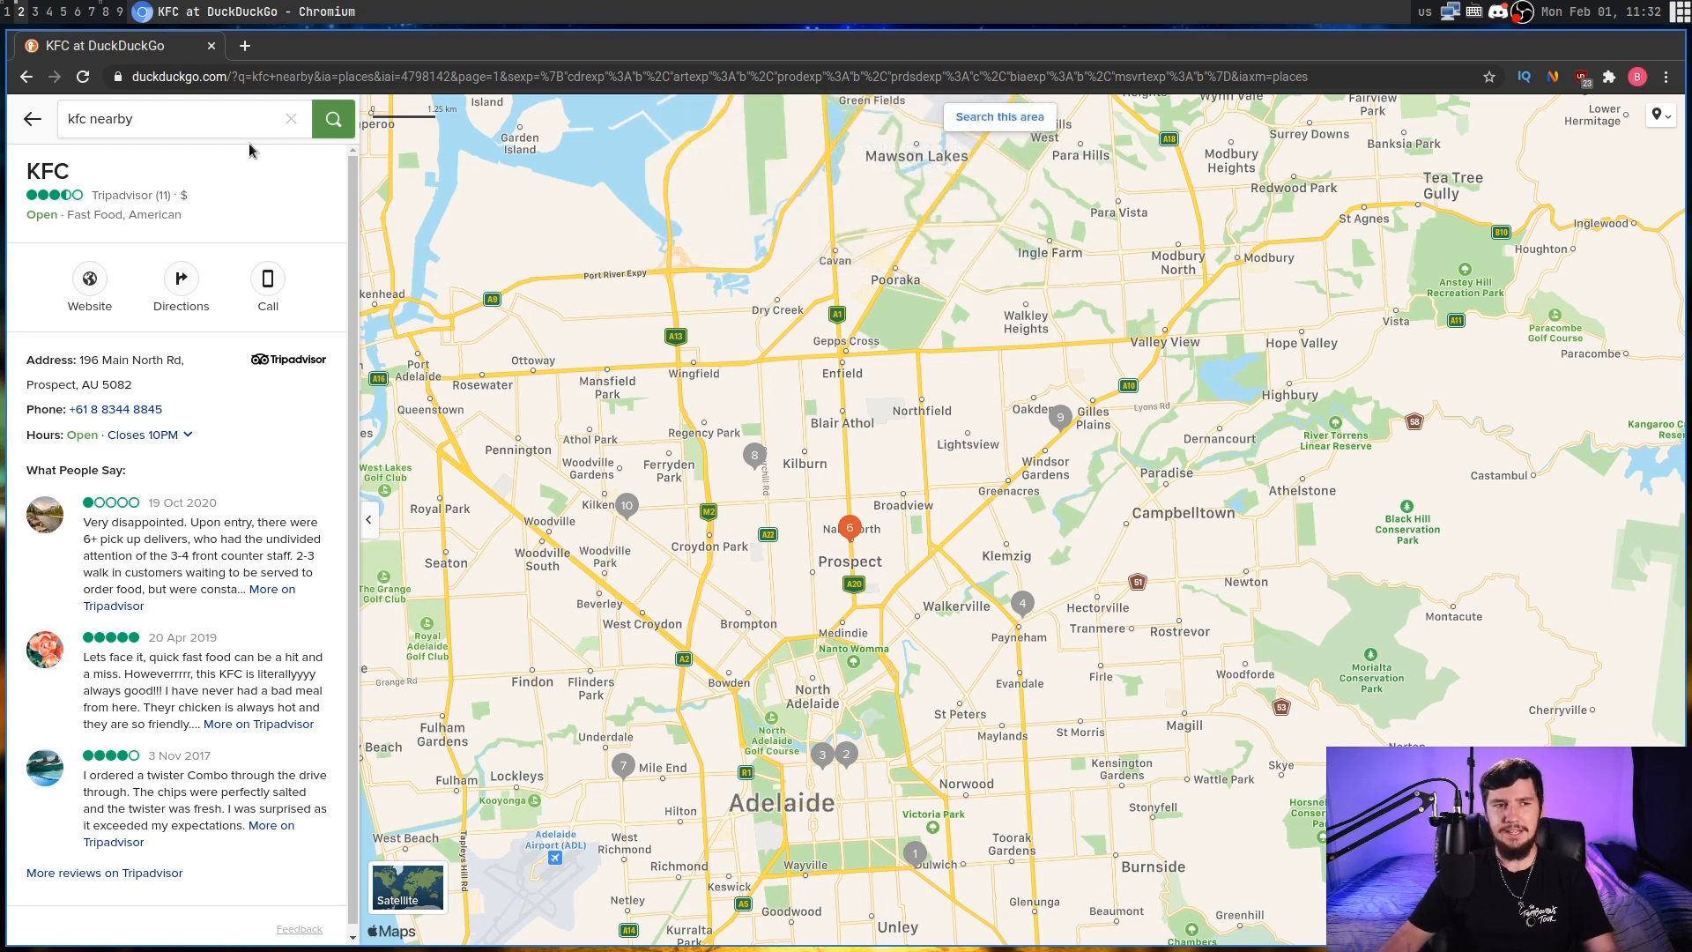
{"action": "mouse_move", "coordinate": [200, 130]}
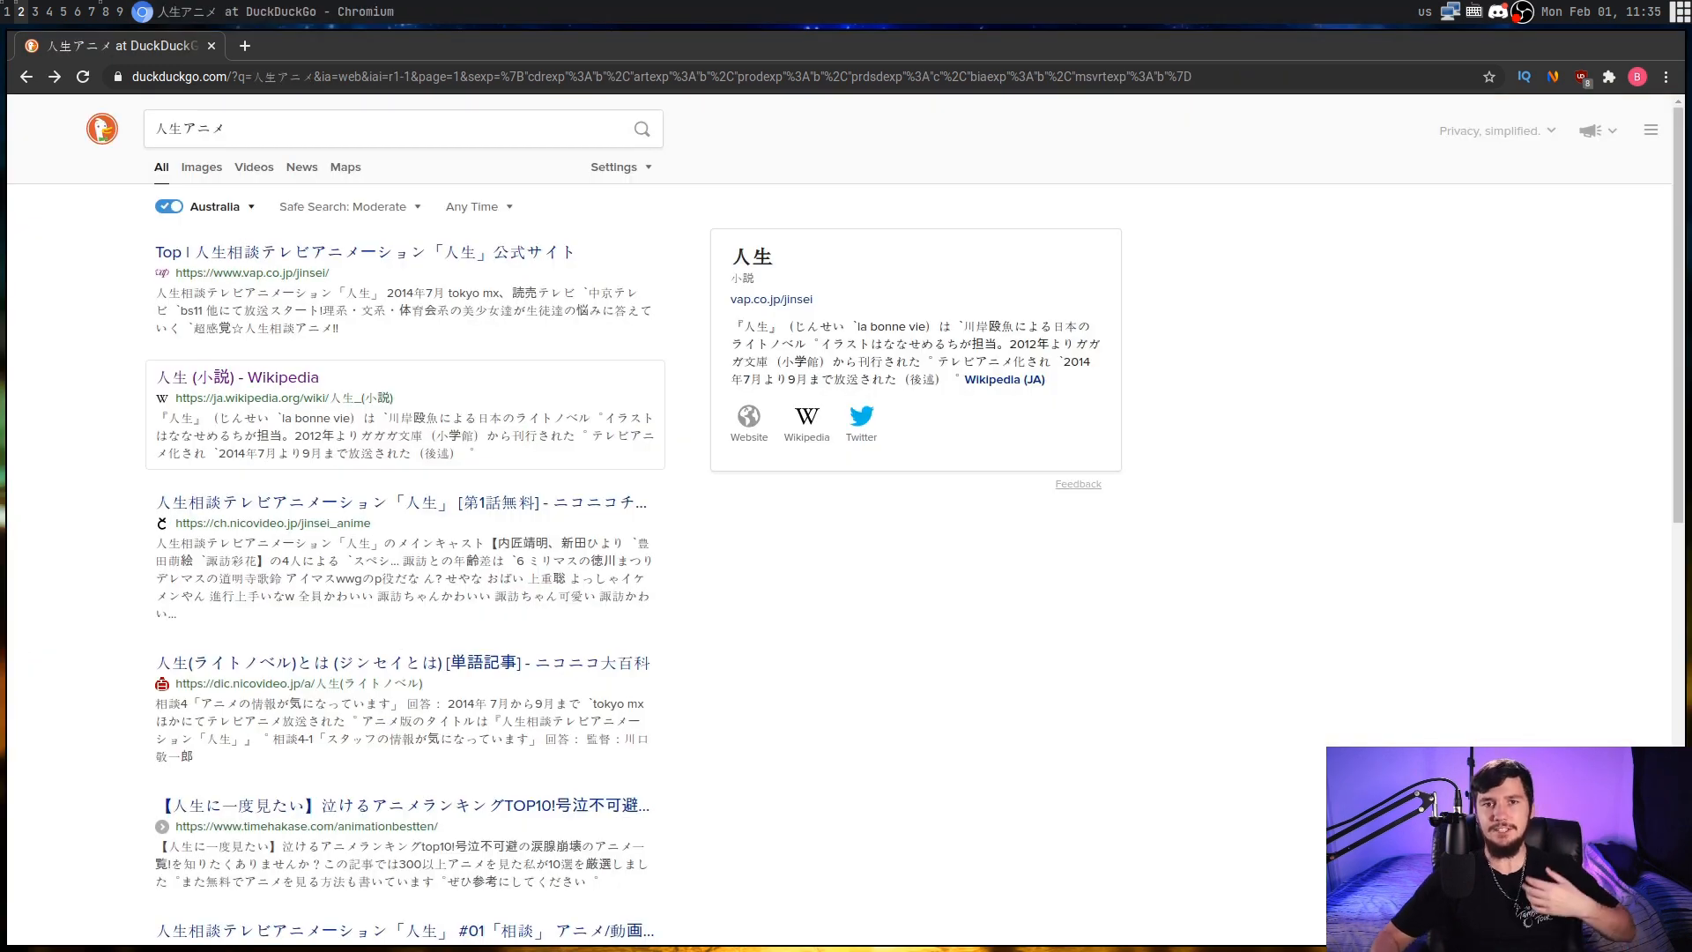
{"action": "mouse_move", "coordinate": [936, 243]}
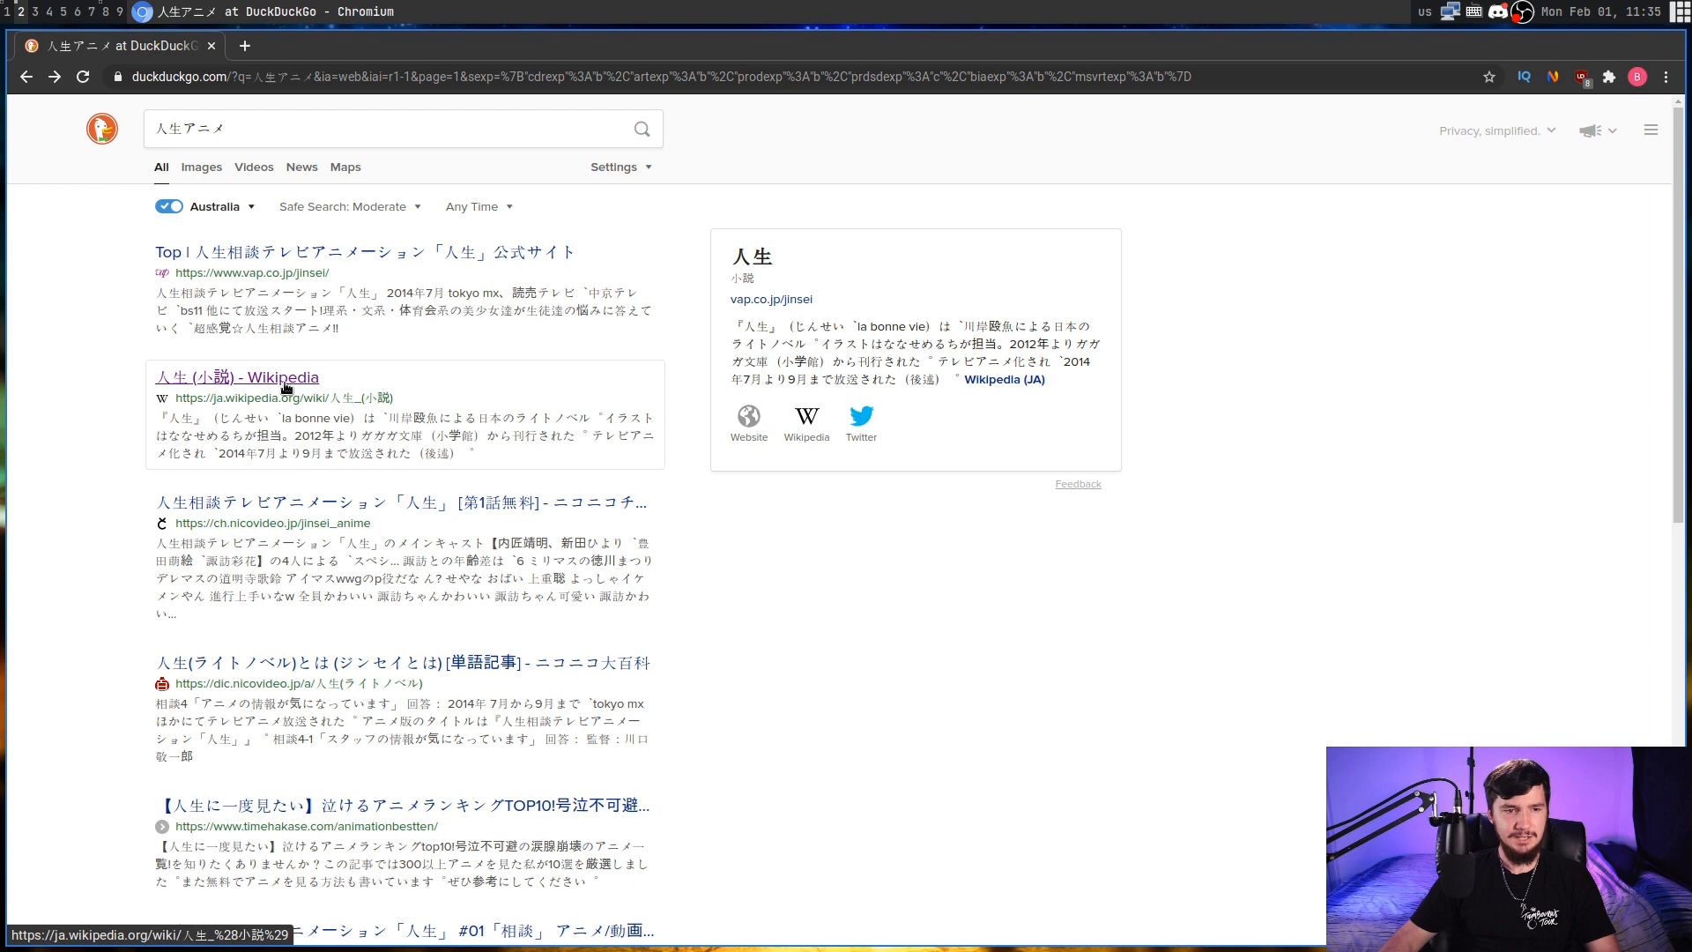
Open the Japanese Wikipedia article 人生 (小説) and check its Google Translate bubble
{"action": "left_click", "coordinate": [237, 376]}
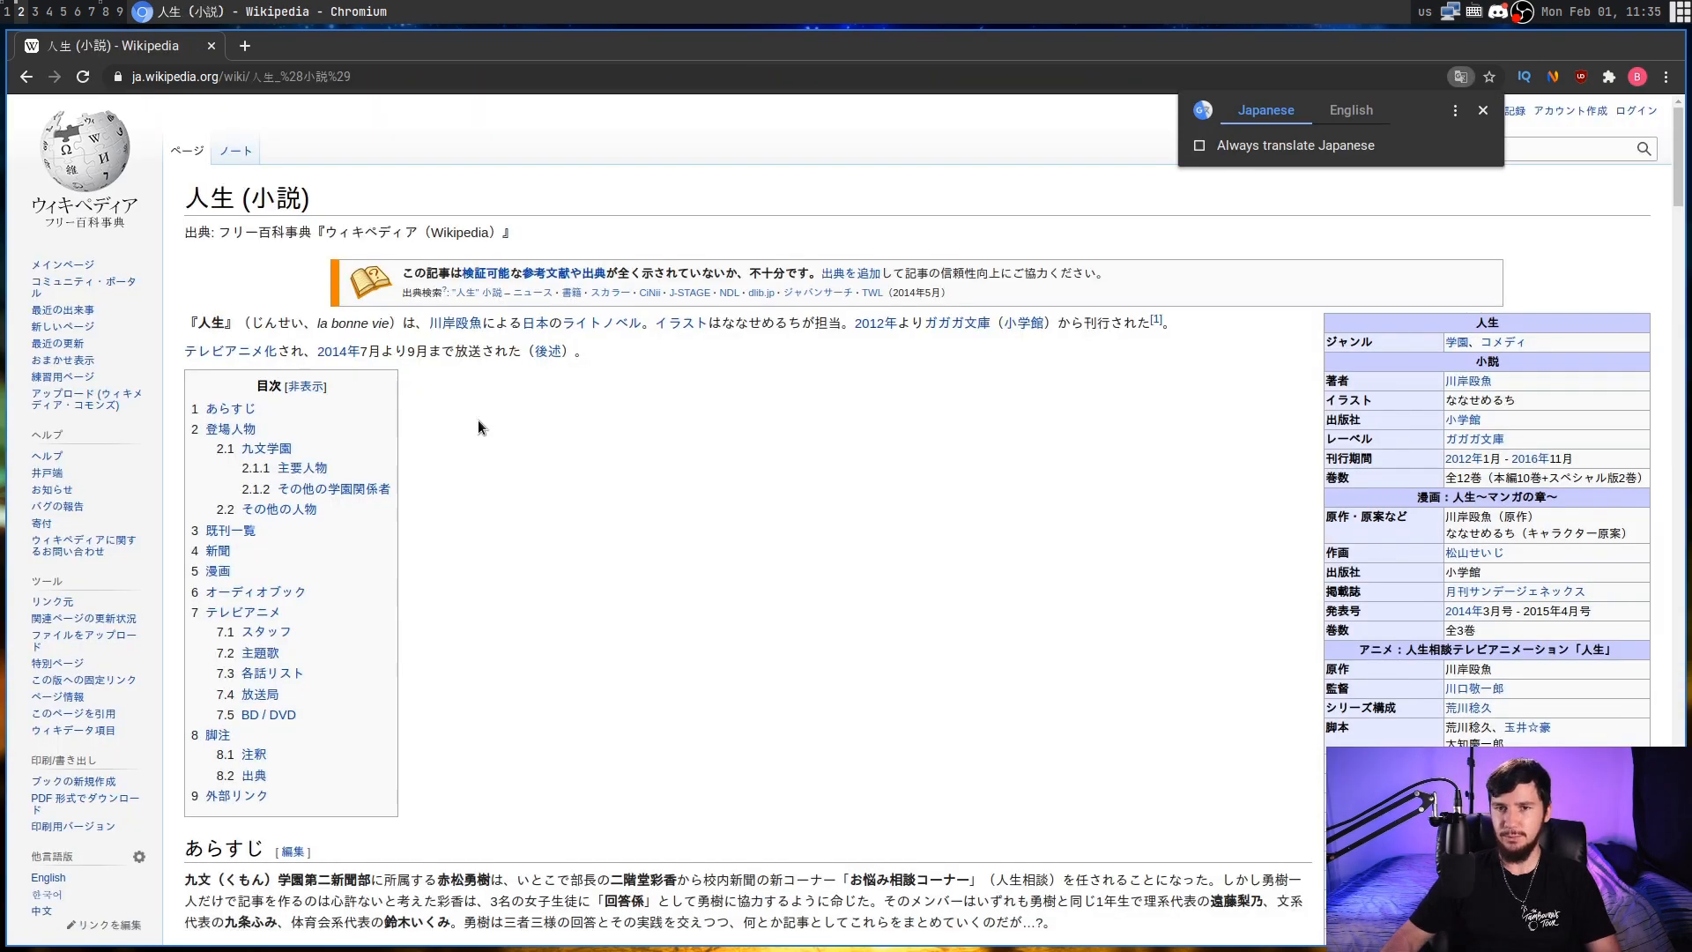
{"action": "mouse_move", "coordinate": [991, 399]}
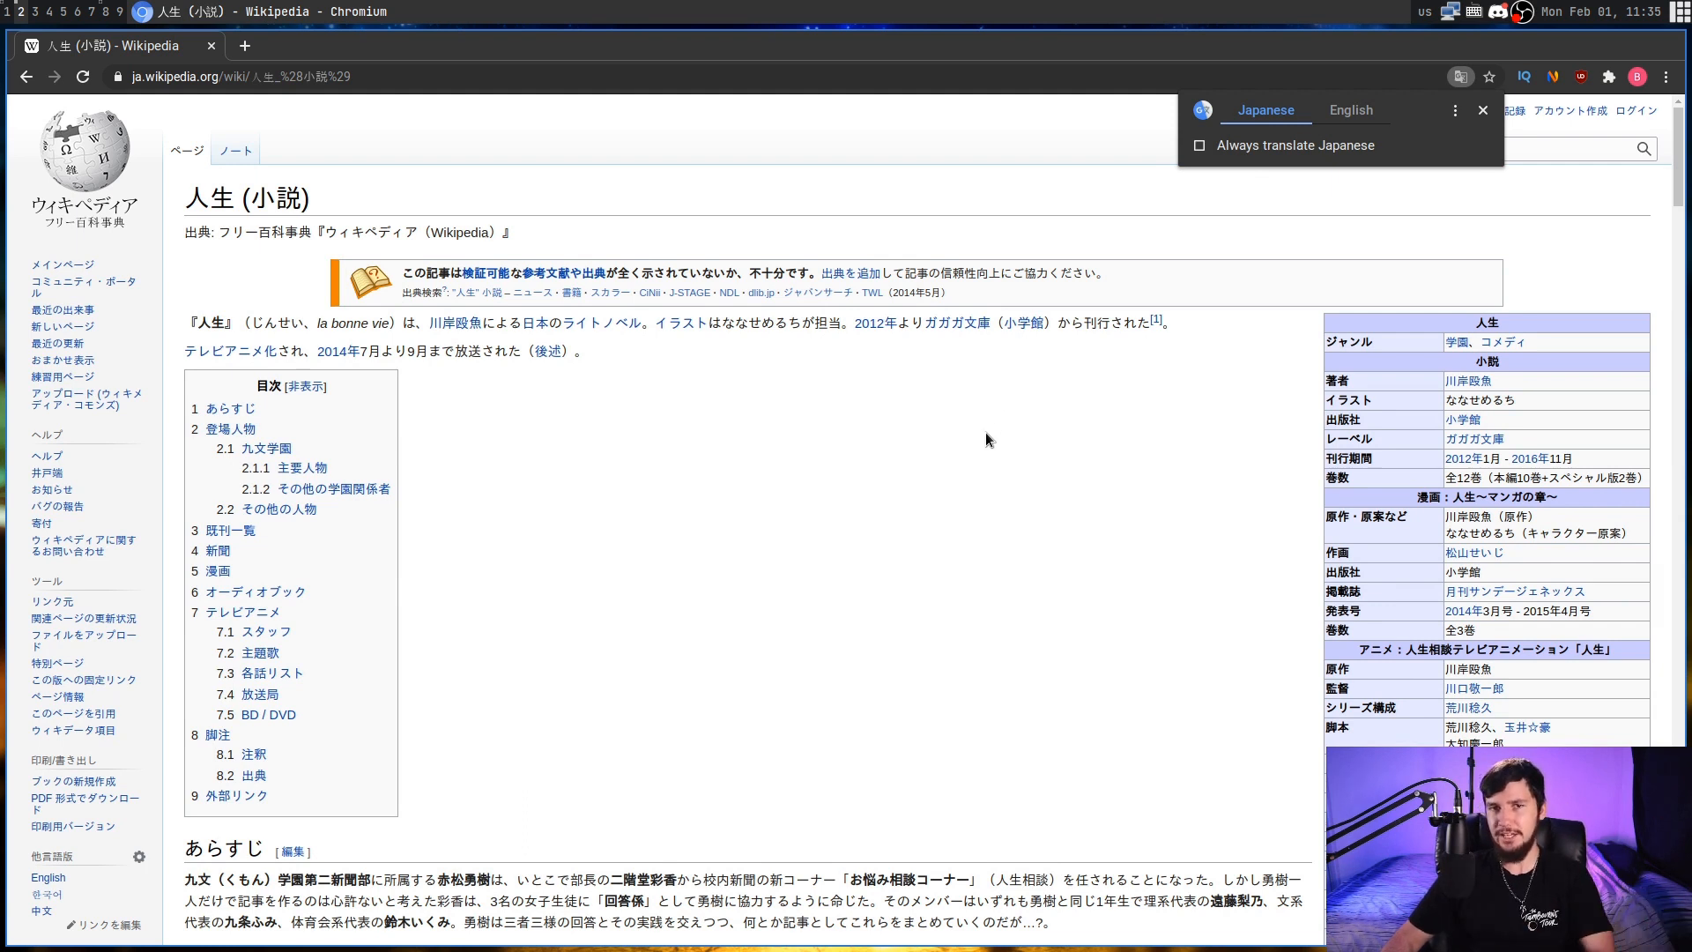
{"action": "mouse_move", "coordinate": [993, 453]}
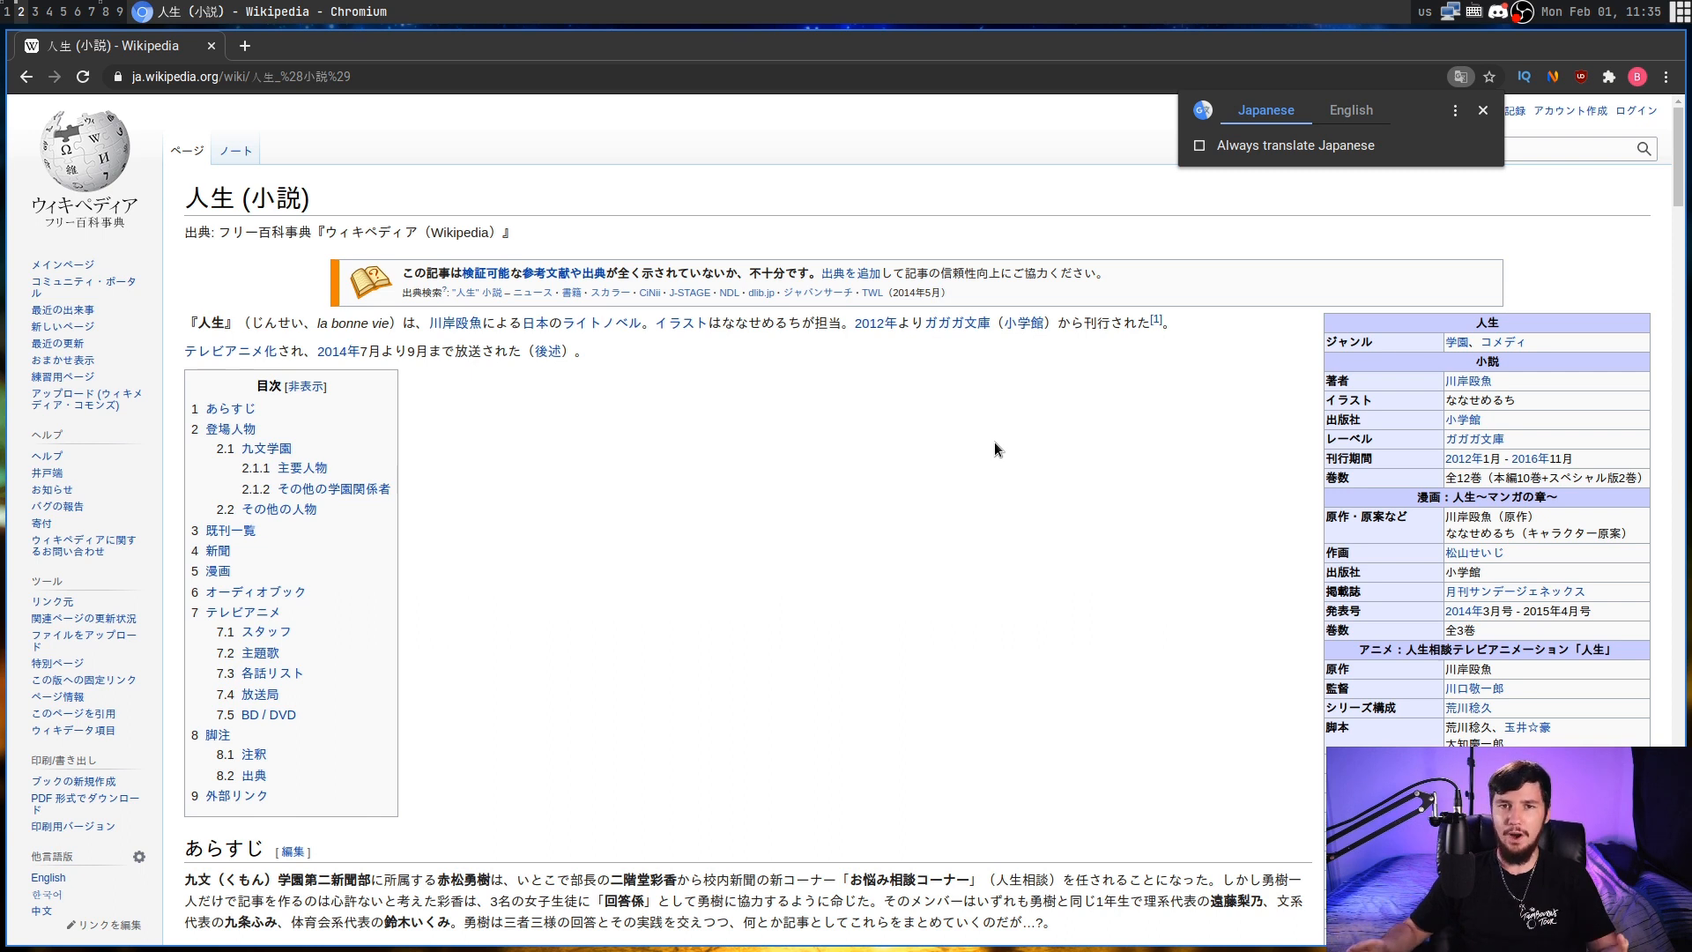
{"action": "left_click", "coordinate": [1483, 109]}
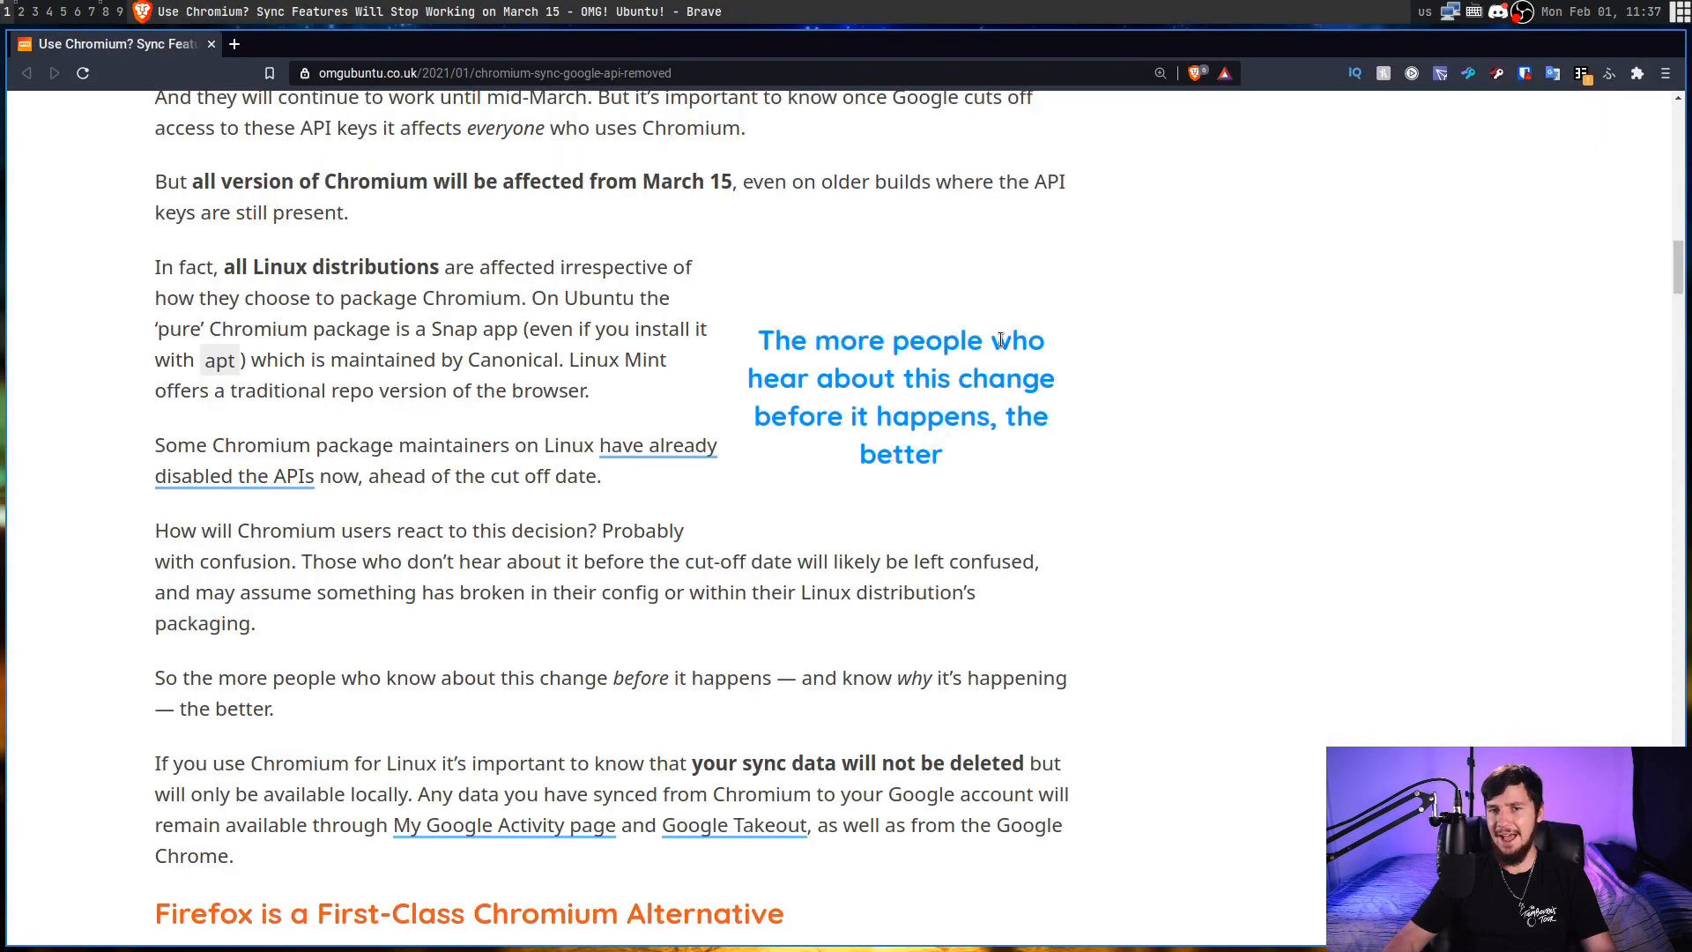
Scroll the article back up to the removed-features list with Click to Call and Chrome spelling API
{"action": "scroll", "scroll_direction": "up", "scroll_amount": 3}
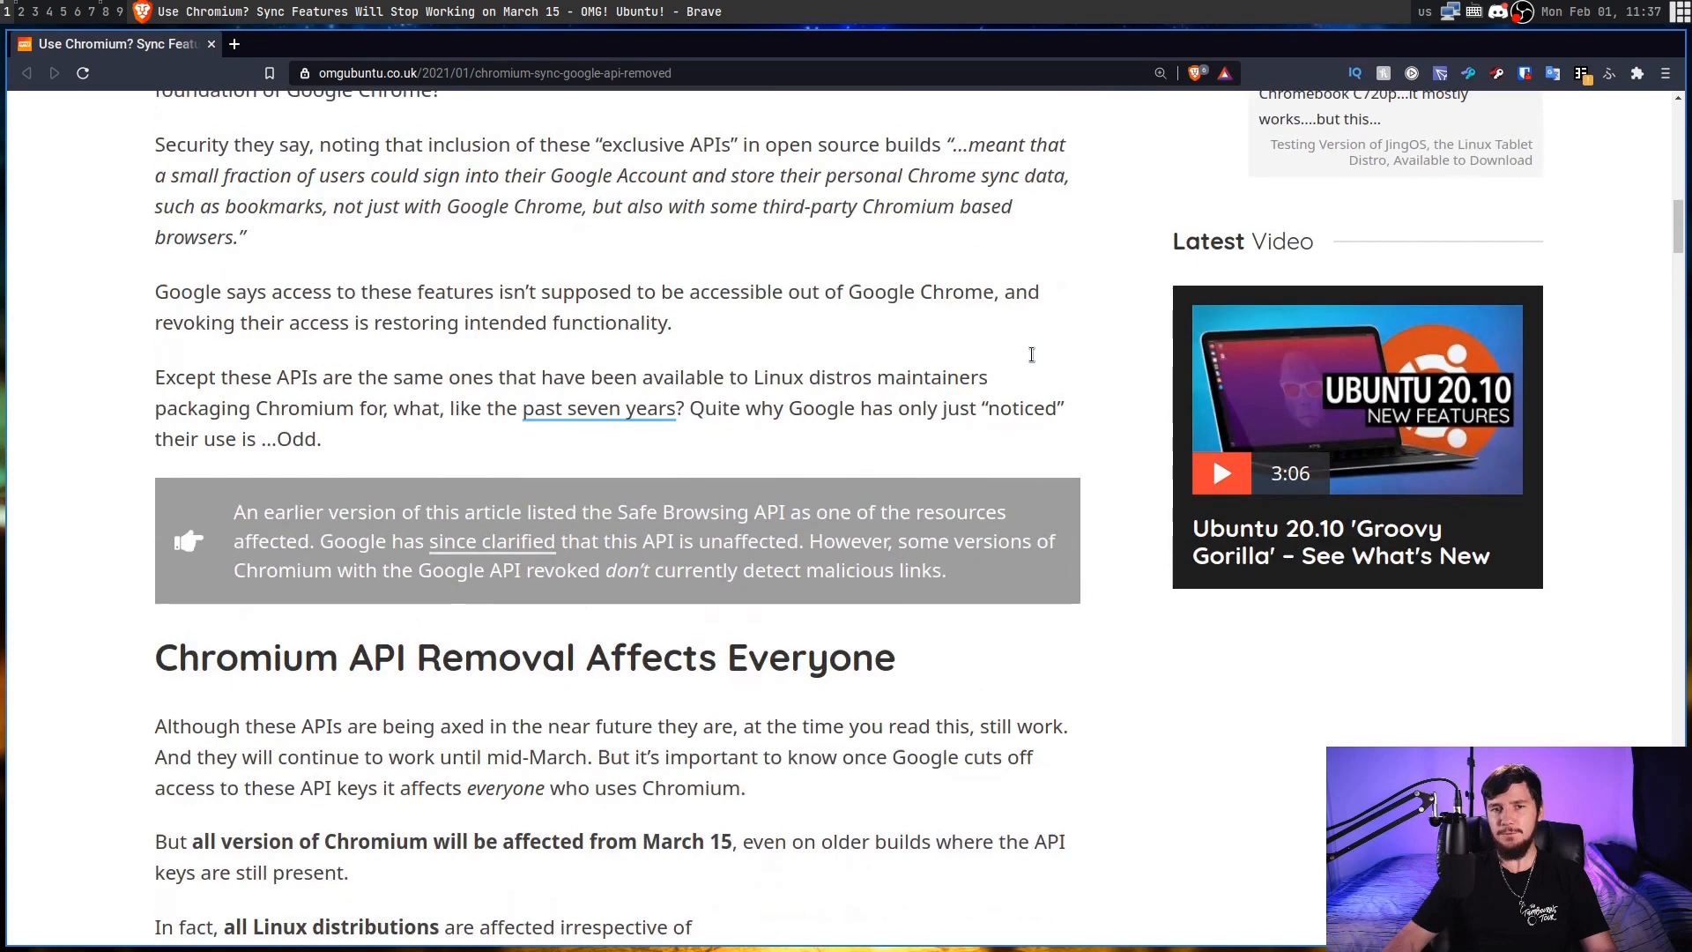
{"action": "scroll", "scroll_direction": "up", "scroll_amount": 3}
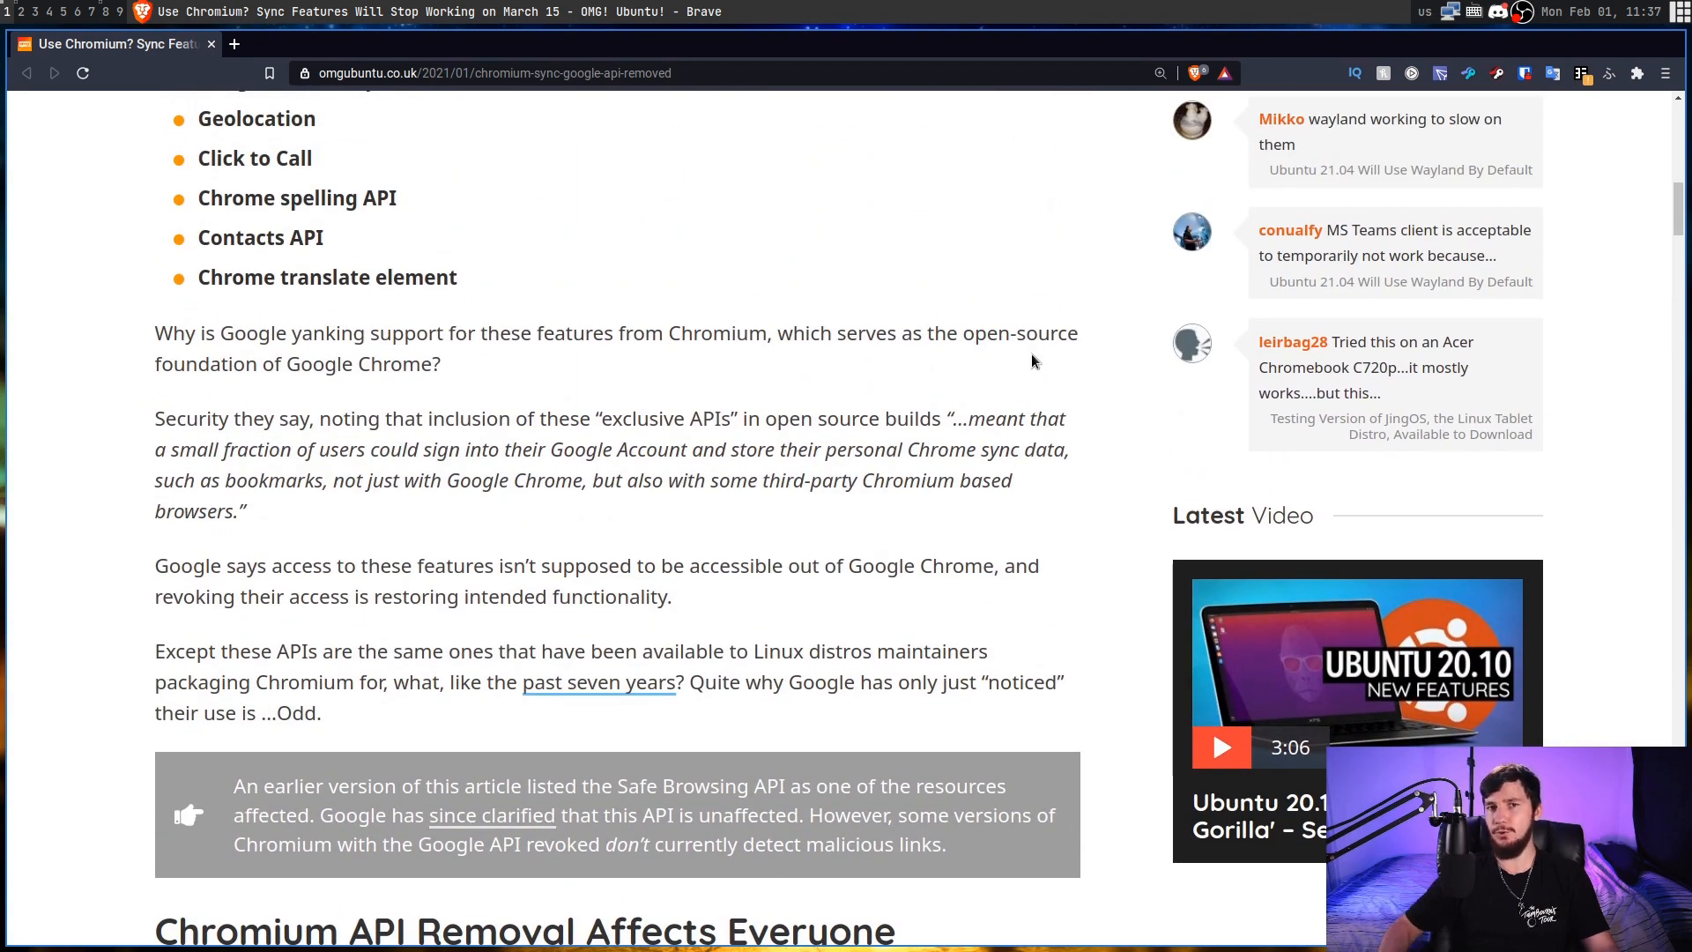